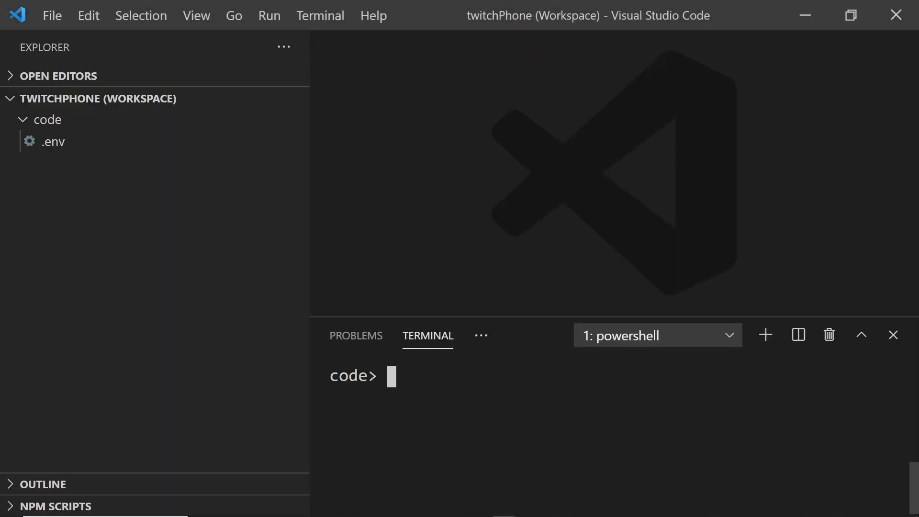
# Create empty index.js, a public folder, and admin.html and overlay.html inside it.
pyautogui.write('npm in')
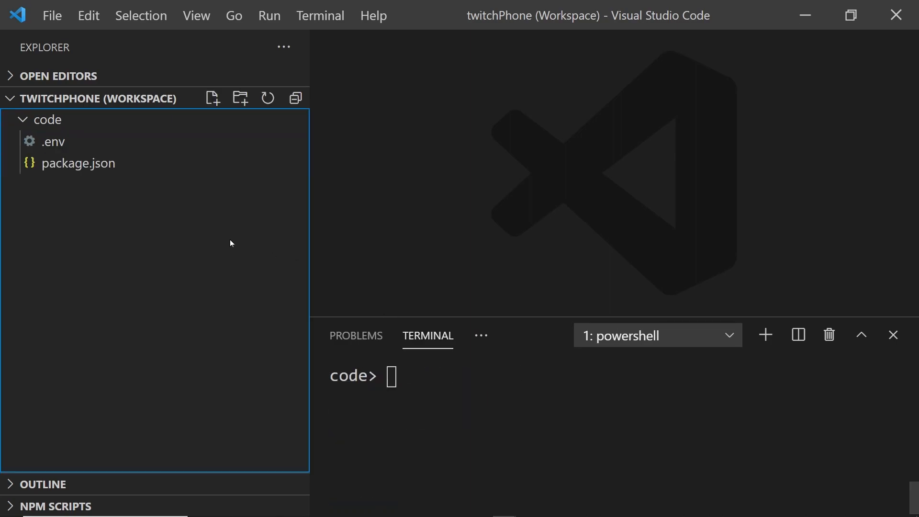
pyautogui.click(212, 98)
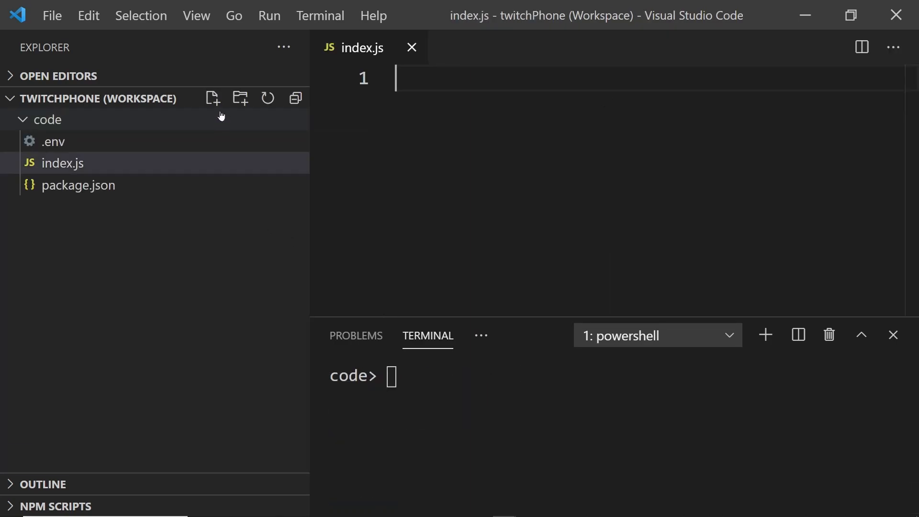
pyautogui.click(240, 98)
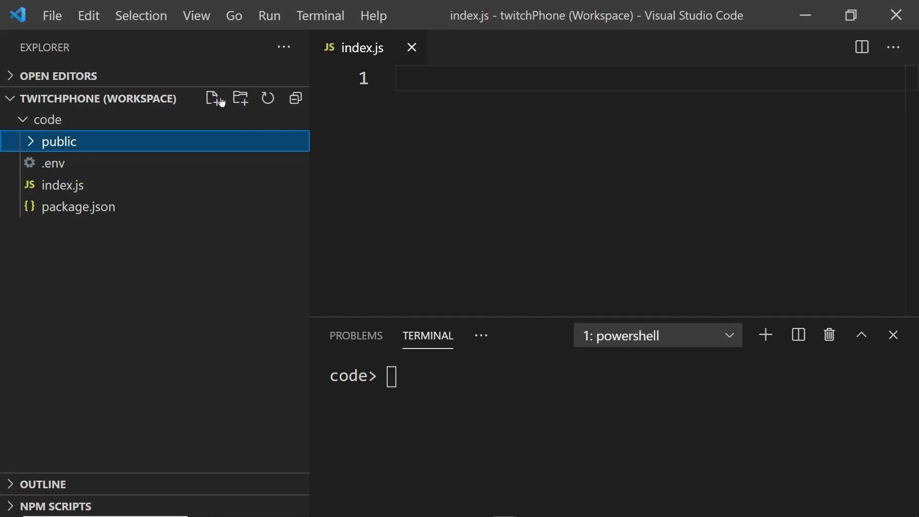
pyautogui.click(212, 97)
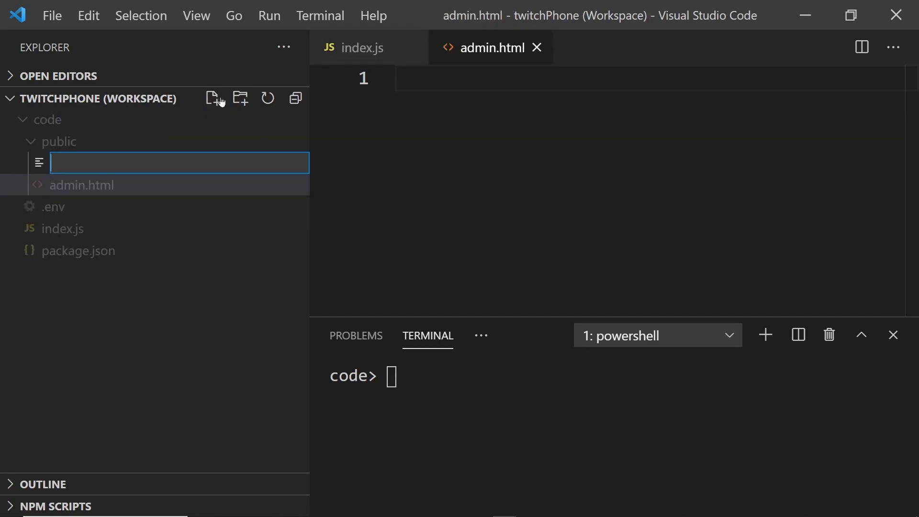
pyautogui.write('overlay.html')
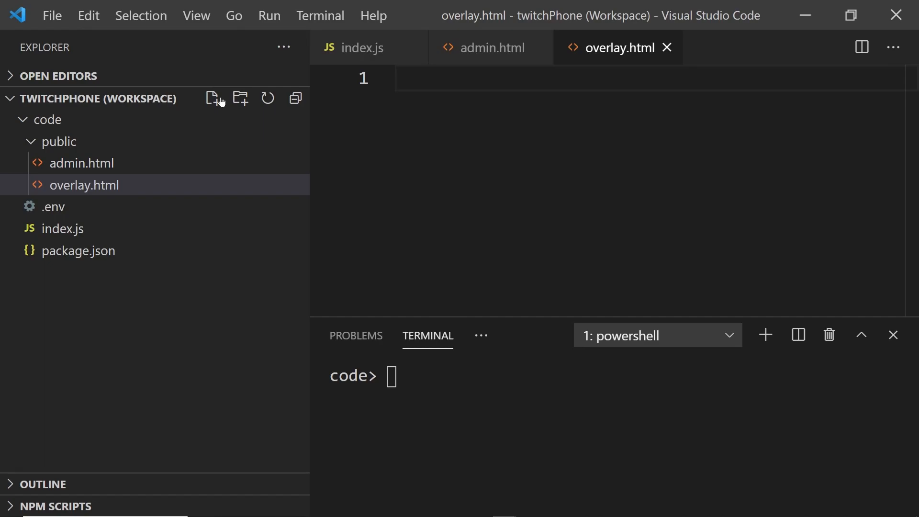
# Install the ws, express, twilio and dotenv packages with npm install.
pyautogui.write('npm install')
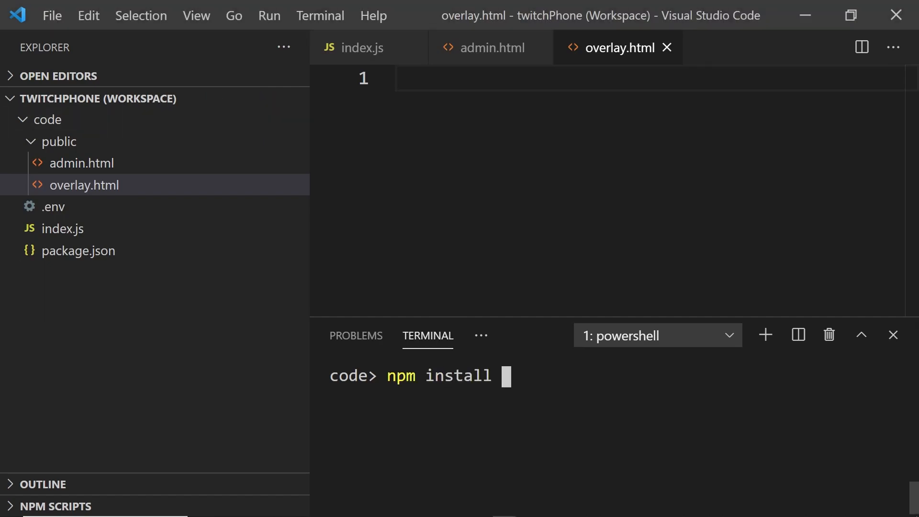
pyautogui.write('ws express twilio dot')
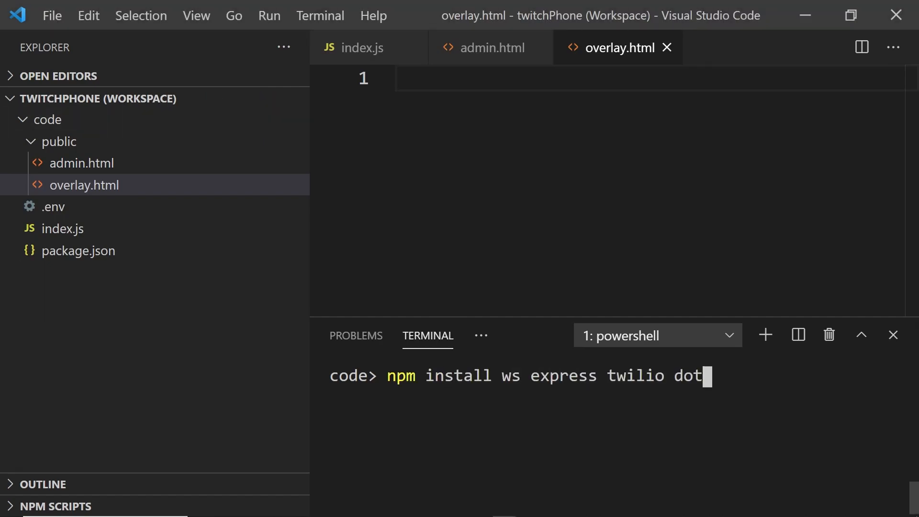
pyautogui.press('Return')
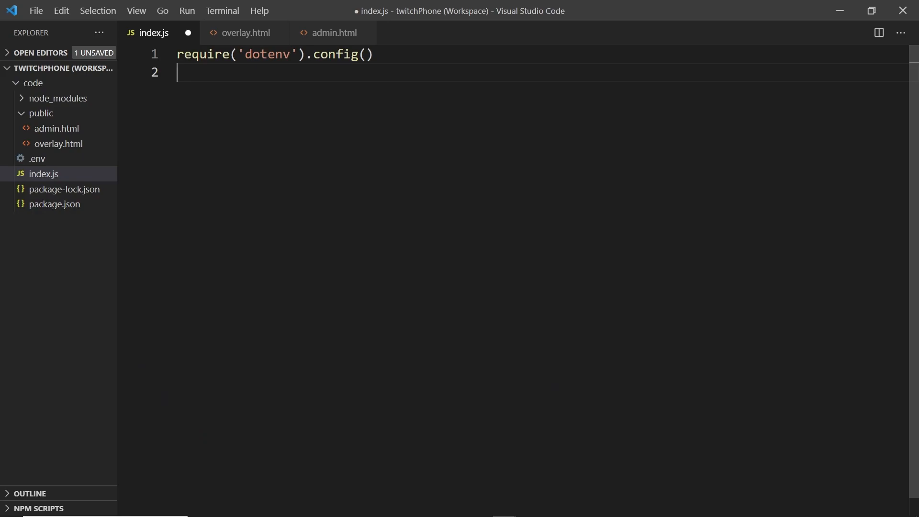
# In index.js, require express, ws and twilio, default PORT to 3000, and call server.listen.
pyautogui.write("const express = require('express');")
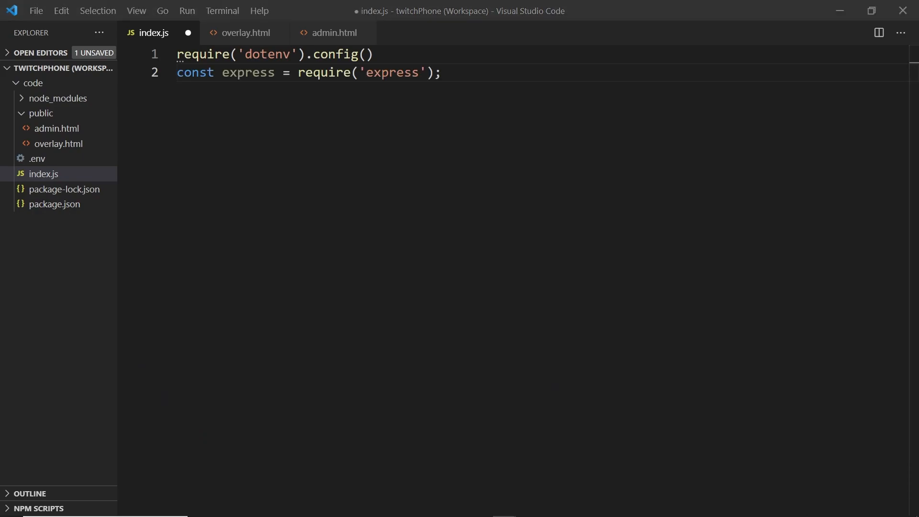
pyautogui.write("const ws = require ('ws');")
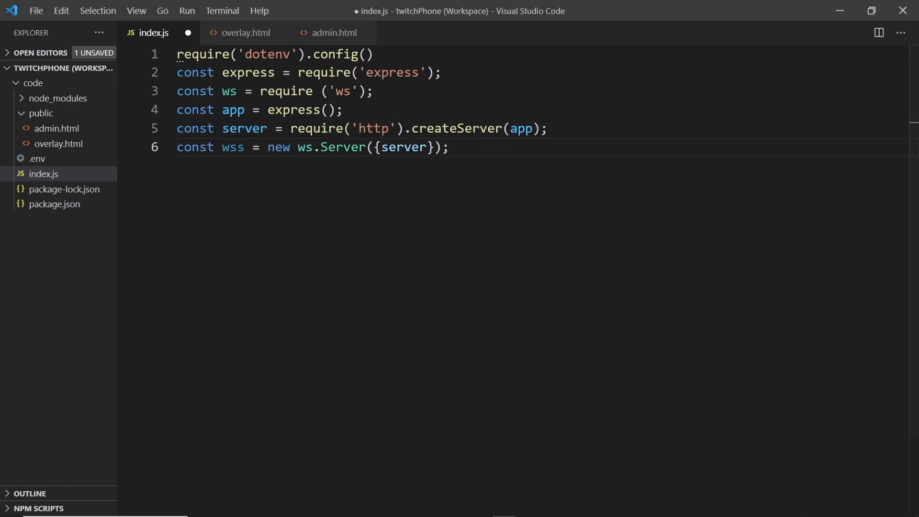
pyautogui.write('const PORT = process.env.PORT || 3000;')
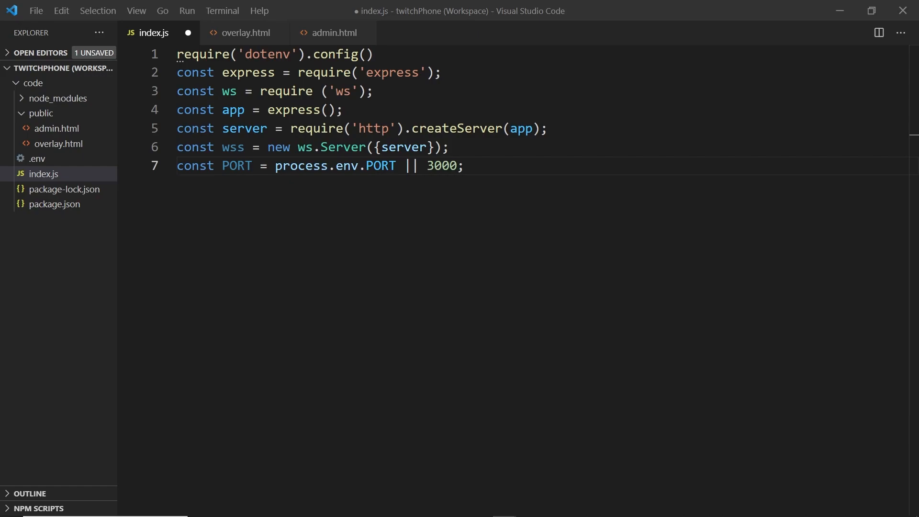
pyautogui.write("const twilio = require('twilio');")
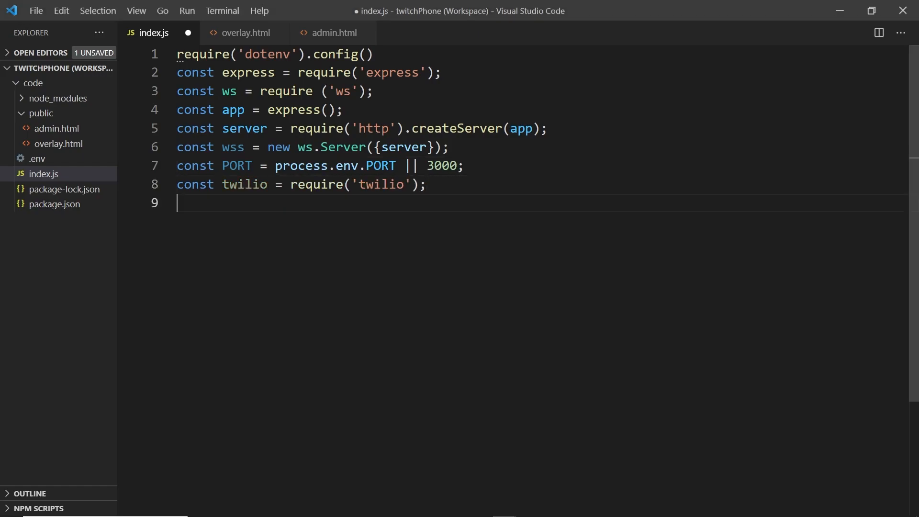
pyautogui.write('server.listen(PORT, () => console.log(`App is listening at ${PORT}`));')
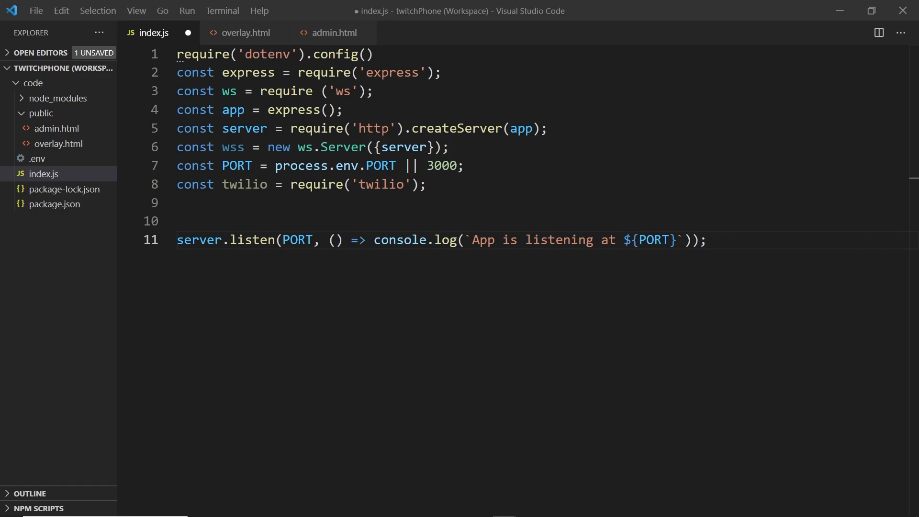
# Add '/' and '/admin' GET routes and a WebSocket broadcast to all clients, then save index.js.
pyautogui.write("app.get('/', (req, res) =>{")
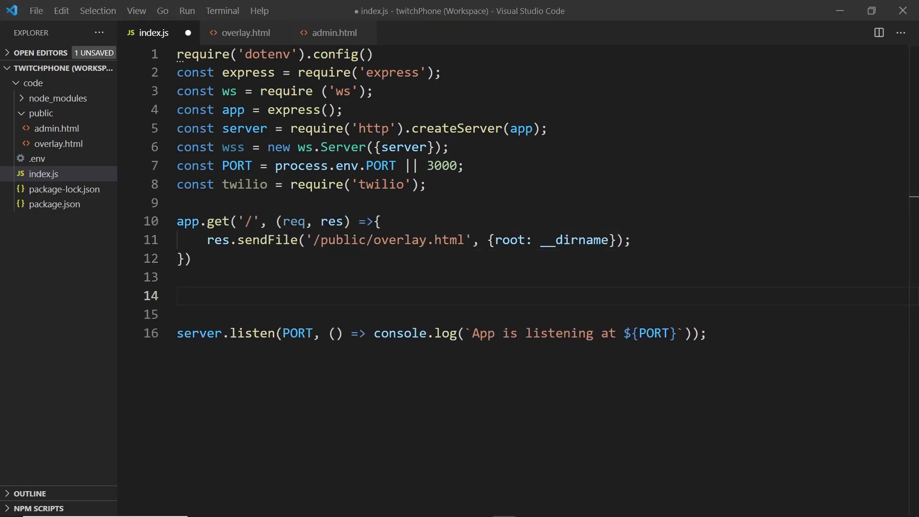
pyautogui.write("app.get('/admin', (req, res) =>{")
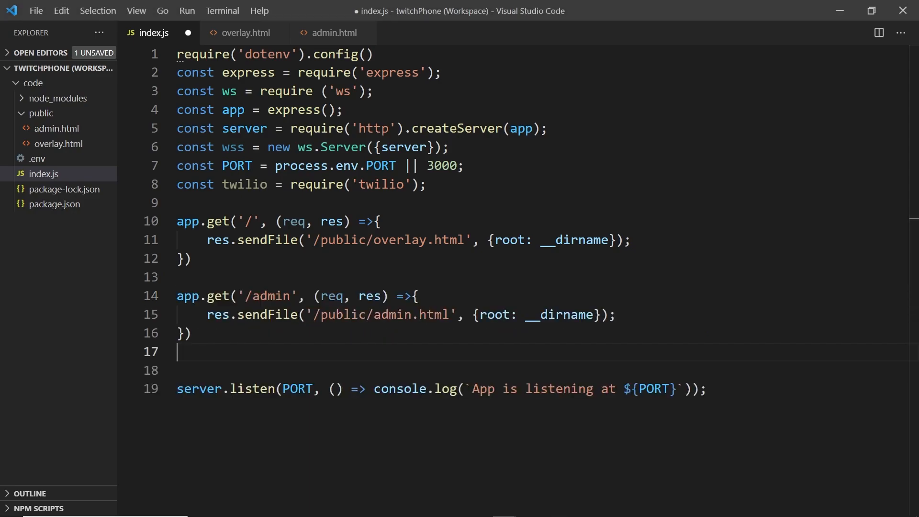
pyautogui.write("wss.on('connection', (ws)=>{")
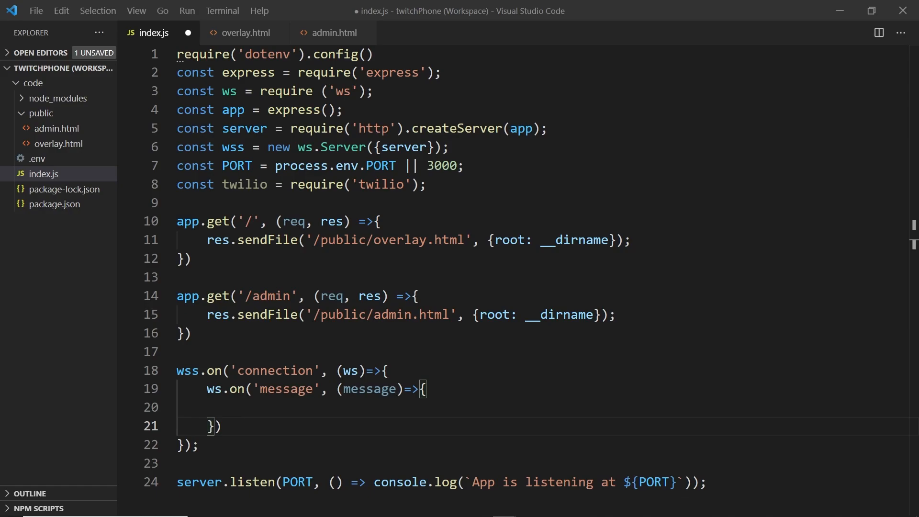
pyautogui.write('wss.clients.forEach((client) =>{')
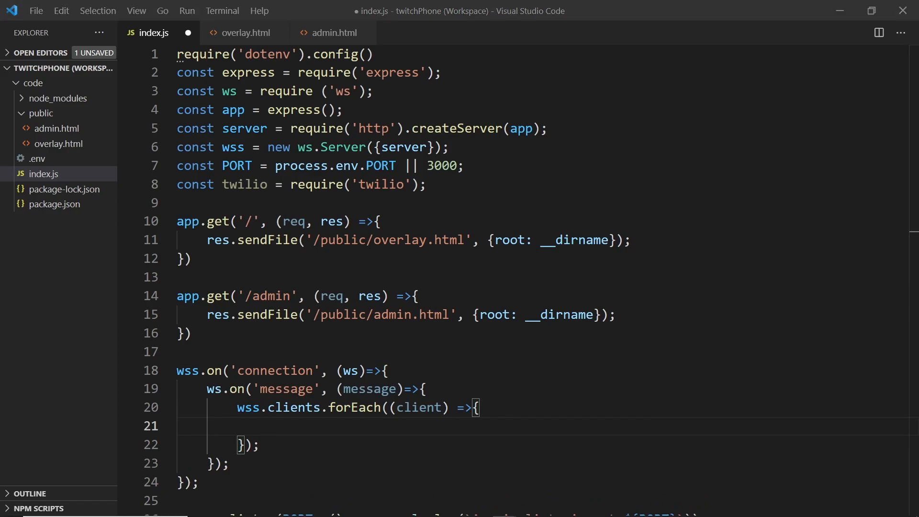
pyautogui.write('client.send(message);')
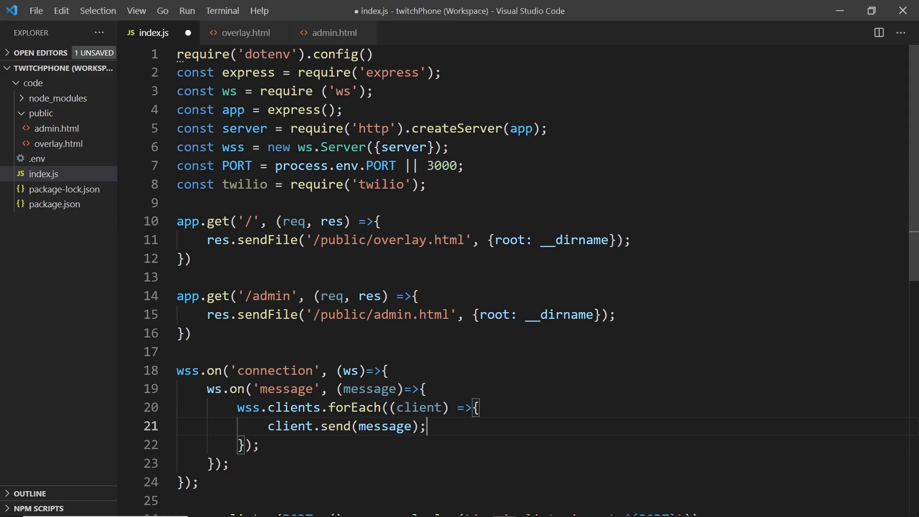
pyautogui.press('ctrl+s')
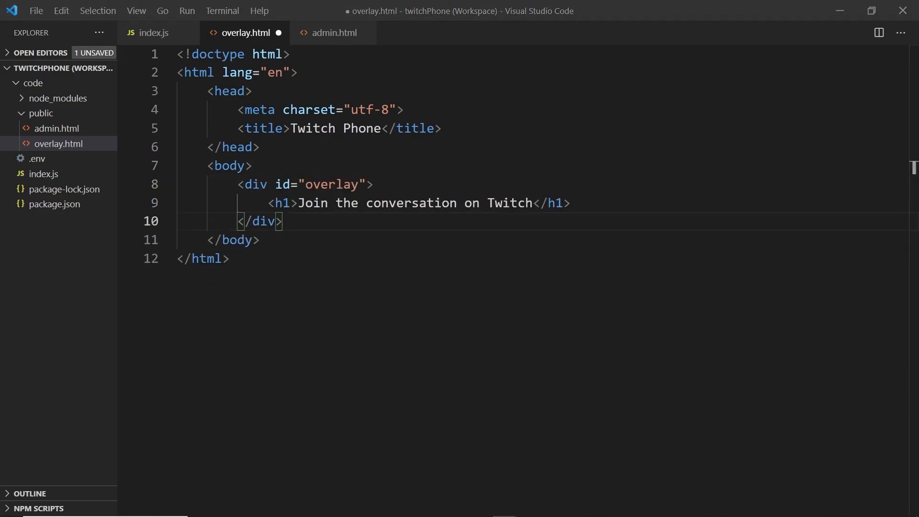
# In admin.html, add answerButton and endButton buttons below the Admin Panel heading.
pyautogui.click(335, 32)
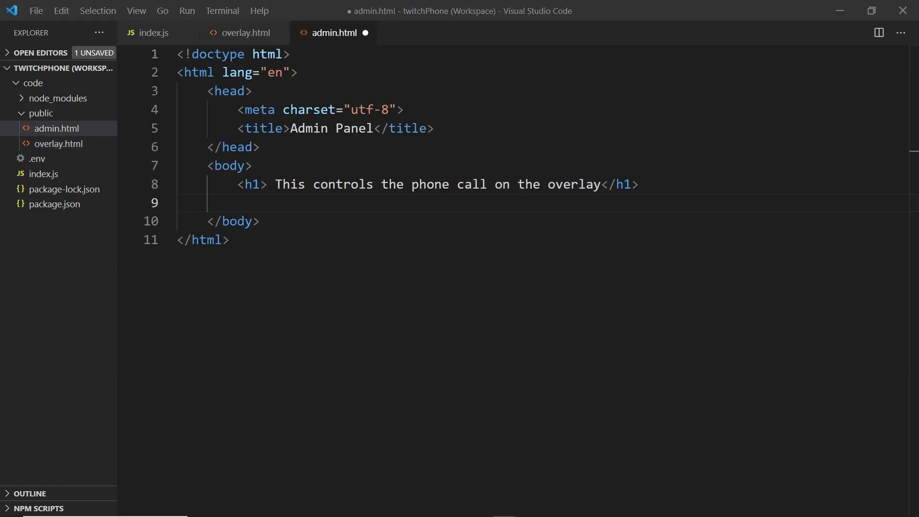
pyautogui.click(205, 203)
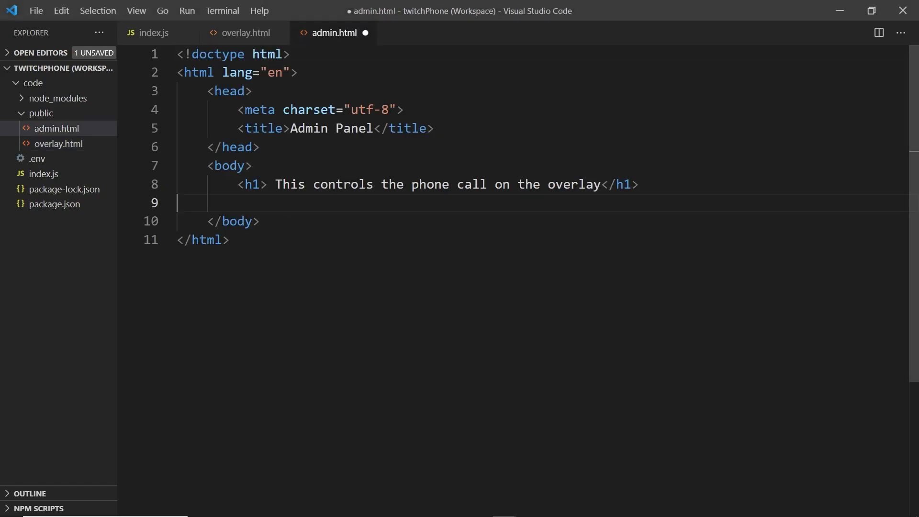
pyautogui.write("<button id='answerButton'>Answer</button>")
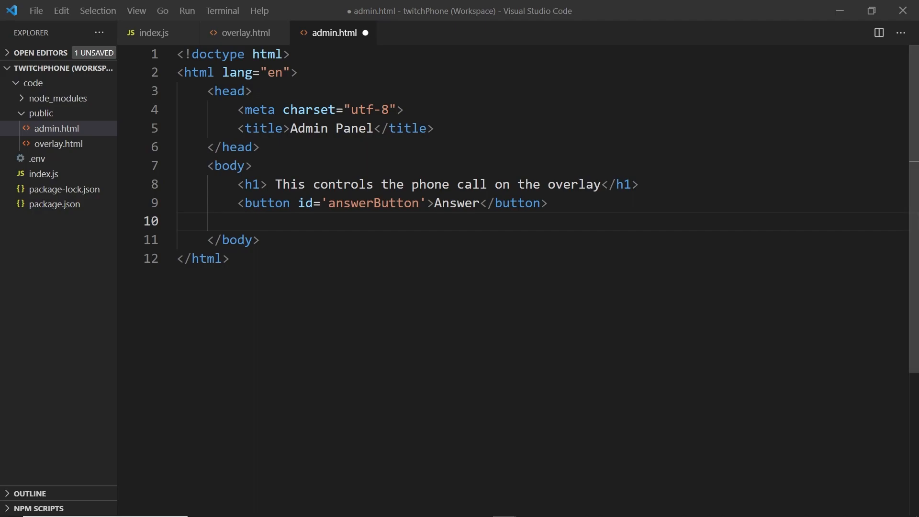
pyautogui.write("<button id='endButton'>End</button>")
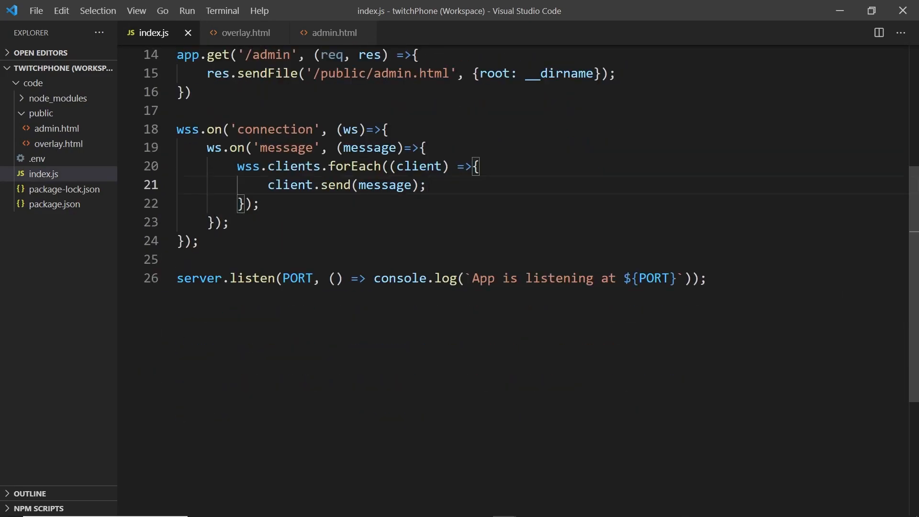
# Add an app.post('/') handler setting xml content type and sending a Dial to Client TwitchOverlay.
pyautogui.write("app.post('/', (req,res) =>{")
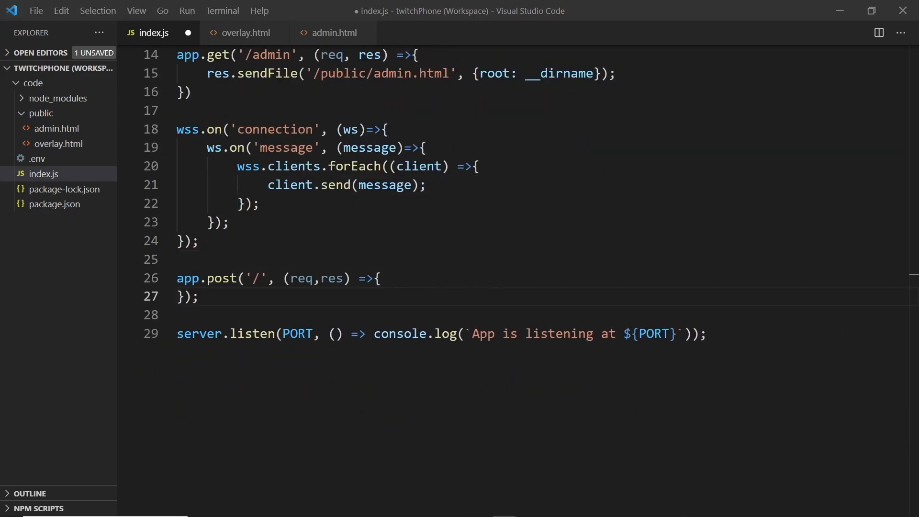
pyautogui.click(378, 277)
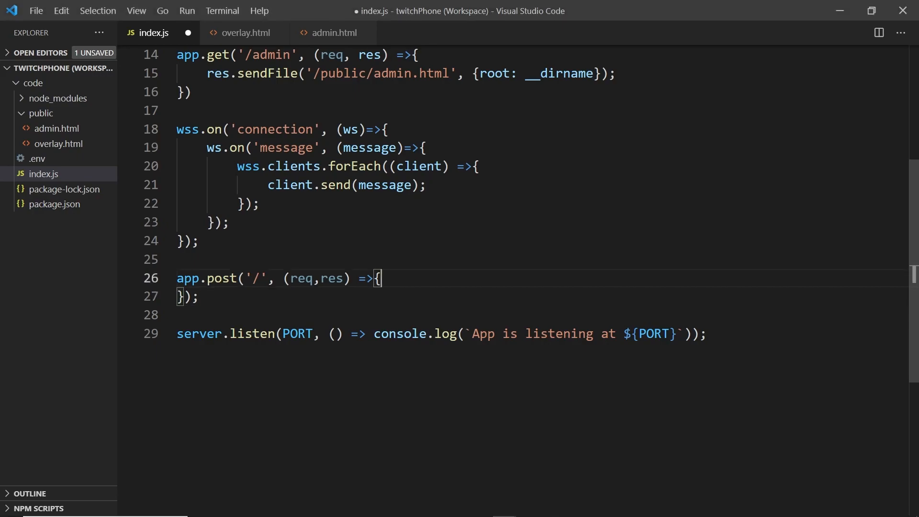
pyautogui.write("res.contentType('xml');")
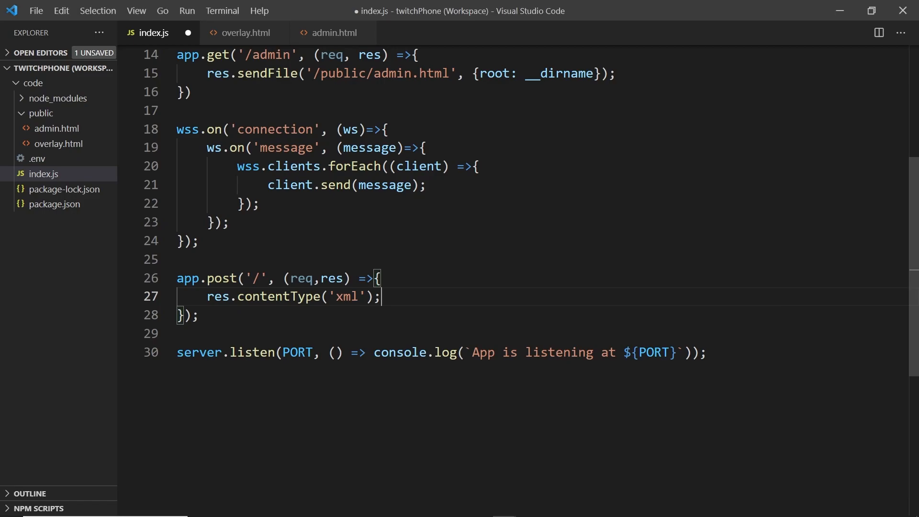
pyautogui.write('res.send(')
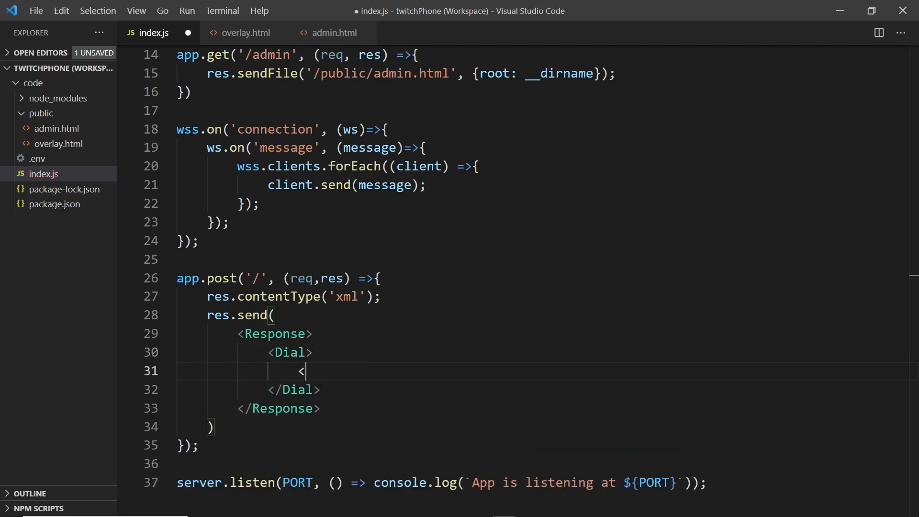
pyautogui.write('Client></Client>')
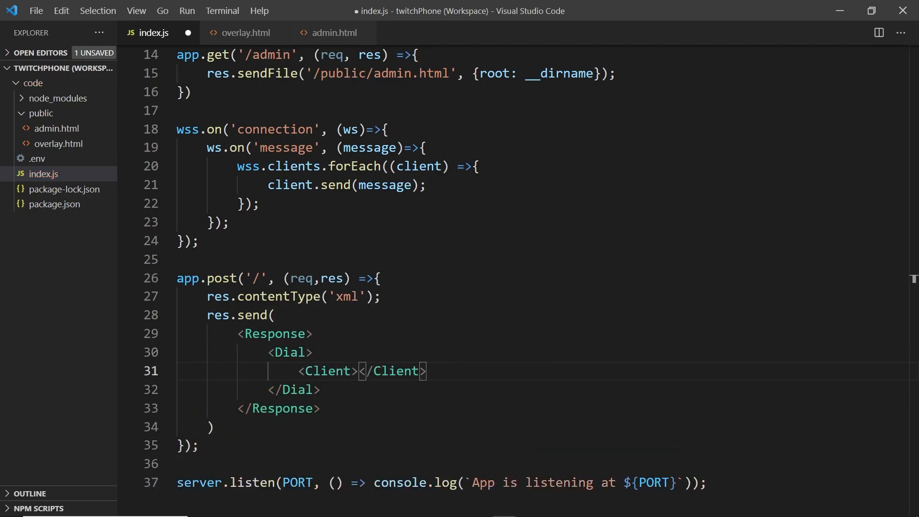
pyautogui.write('TwitchOverlay')
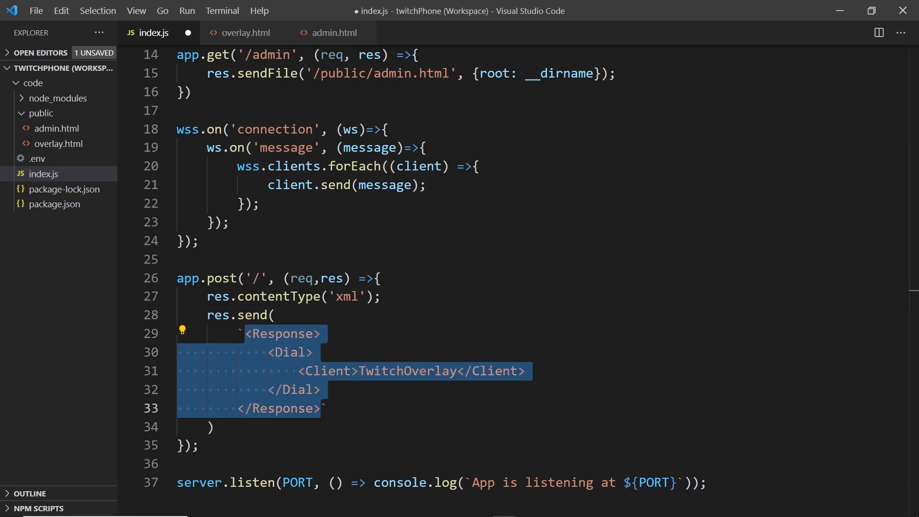
# Start a POST '/token' route defining identity 'TwitchOverlay', AccessToken, VoiceGrant and a new token.
pyautogui.press('ctrl+s')
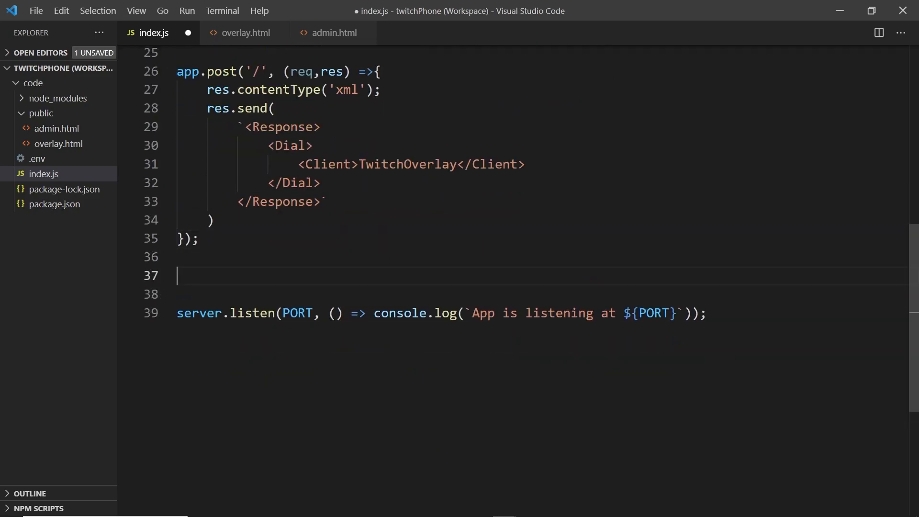
pyautogui.write("app.post('/token', async (req,res)=>{")
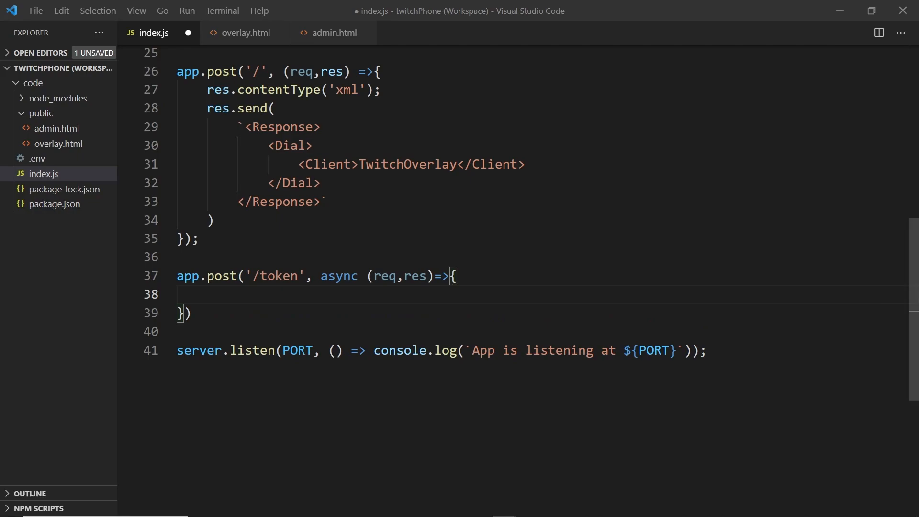
pyautogui.write("const Identity = 'TwitchOverlay';")
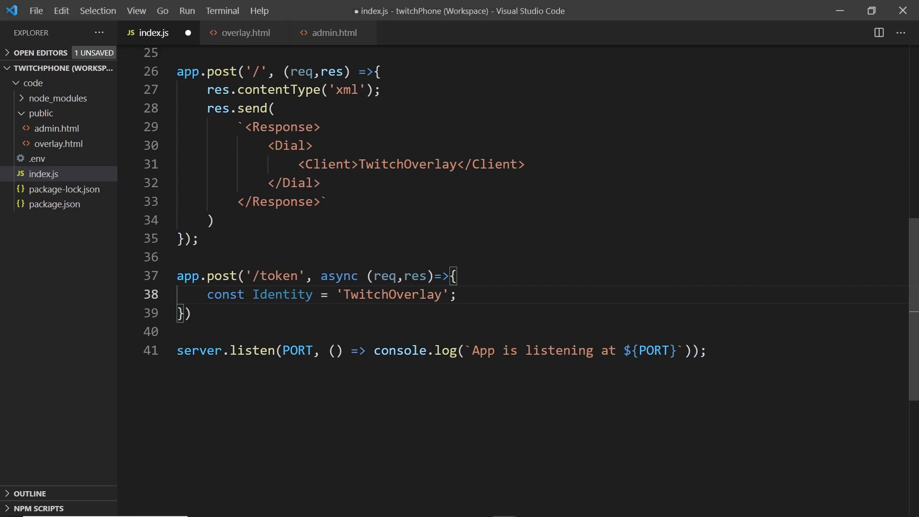
pyautogui.write('const AccessToken = twilio.jwt.AccessToken;')
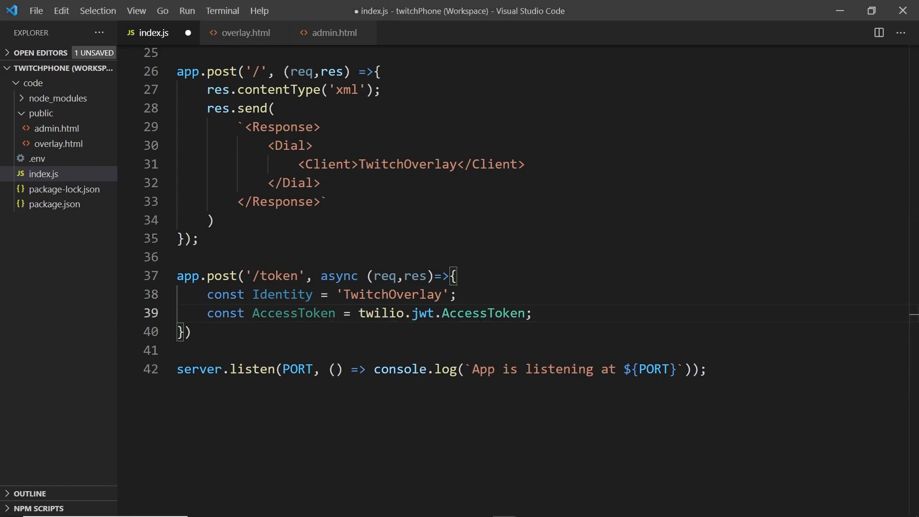
pyautogui.write('const VoiceGrant = AccessToken.VoiceGrant;')
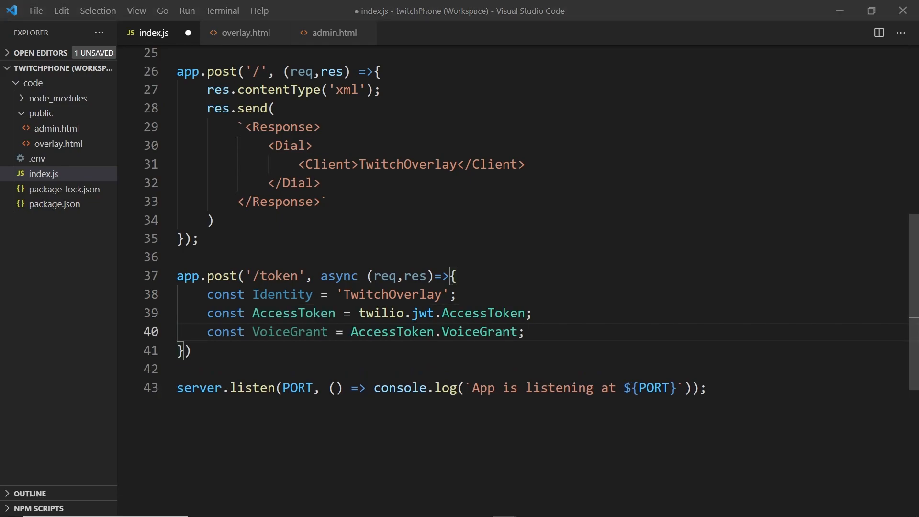
pyautogui.write('const token = new AccessToken(')
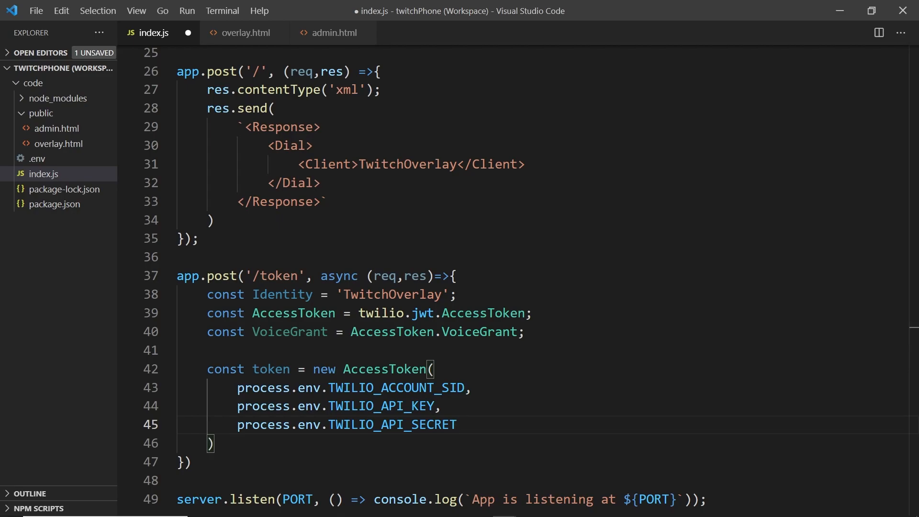
# Set the token identity, add the voice grant, and save index.js.
pyautogui.press('ctrl+s')
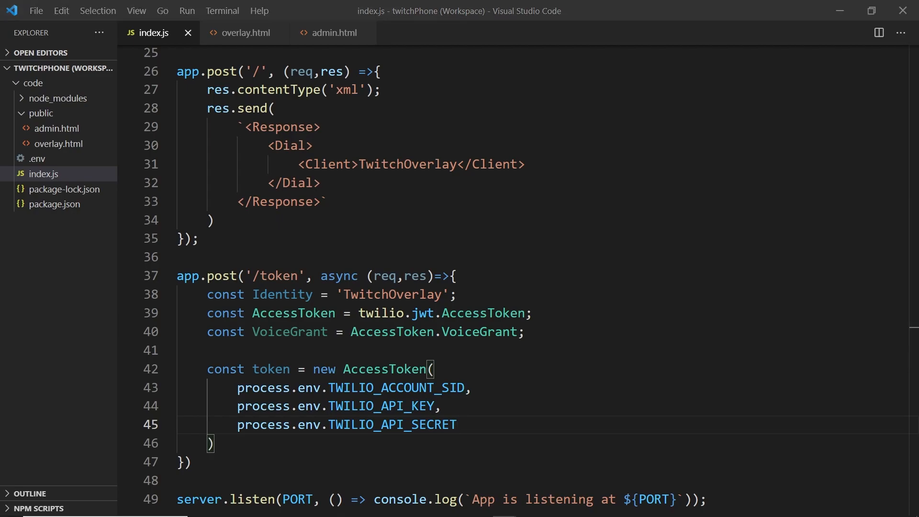
pyautogui.write('token.identity = Identity;')
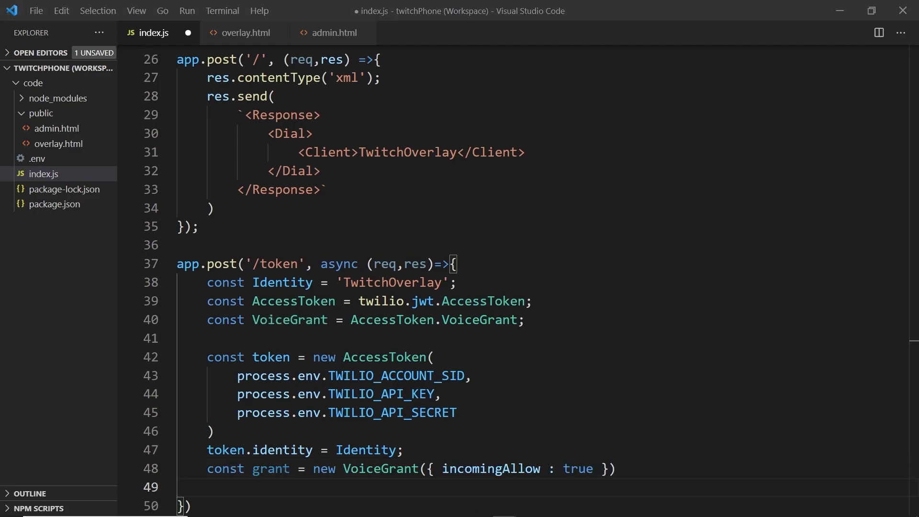
pyautogui.write('token.addGrant(grant);')
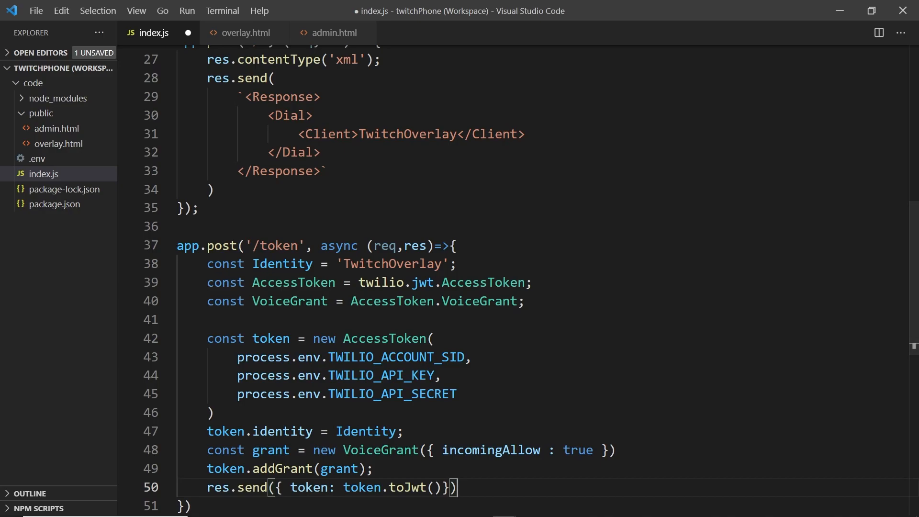
pyautogui.press('ctrl+s')
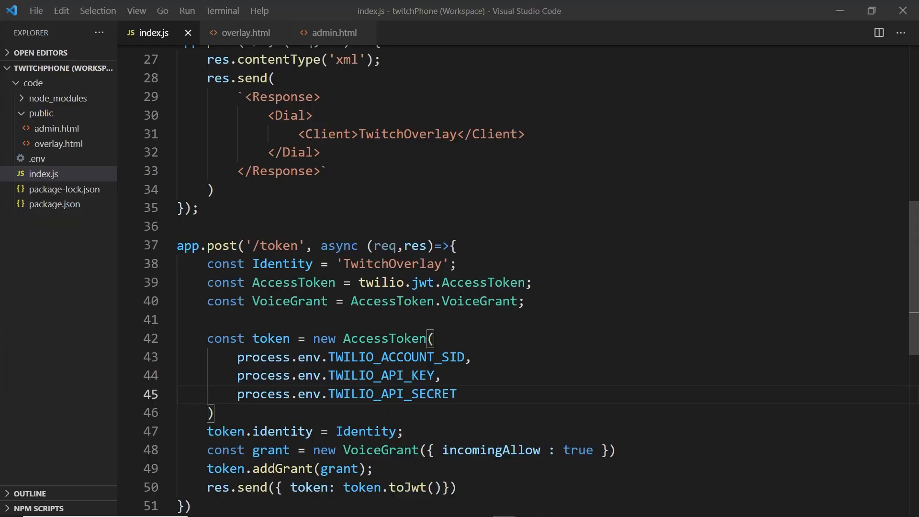
# In overlay.html's script, write an async function fetching /token, parsing JSON, and opening a WebSocket.
pyautogui.click(245, 32)
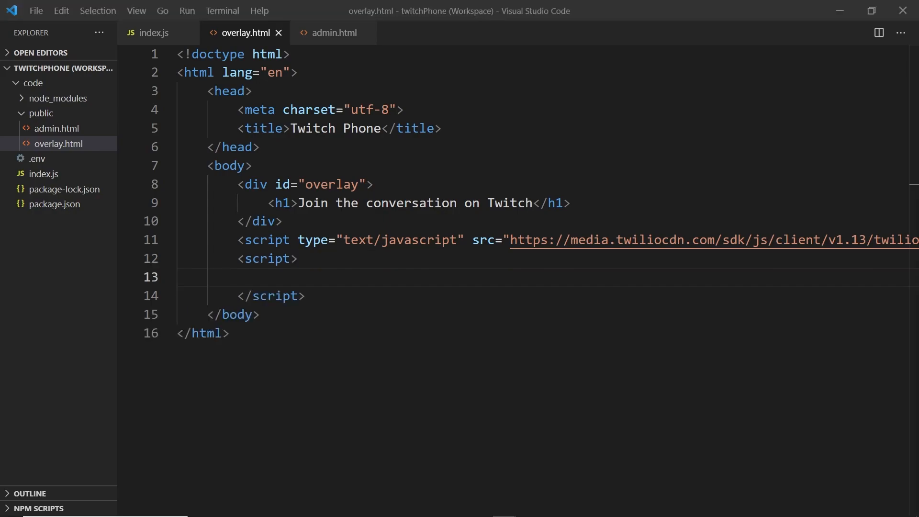
pyautogui.write('(async function(){')
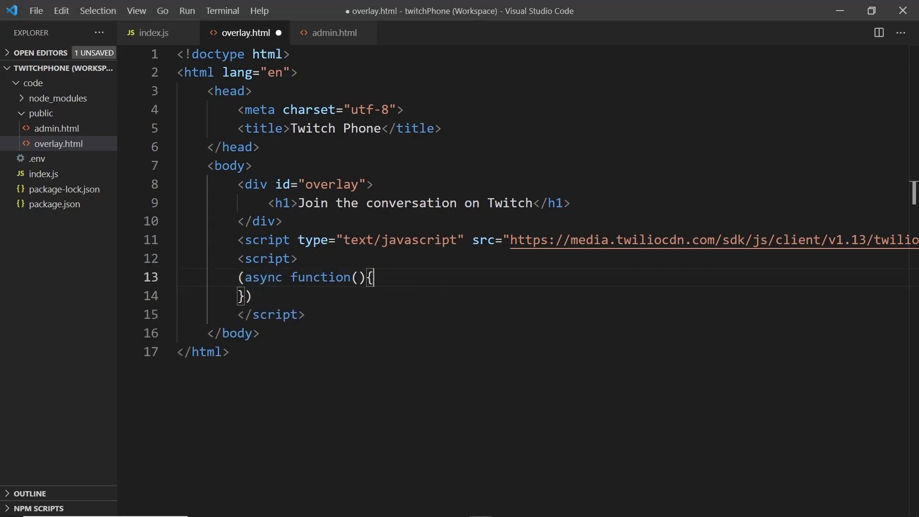
pyautogui.press('Enter')
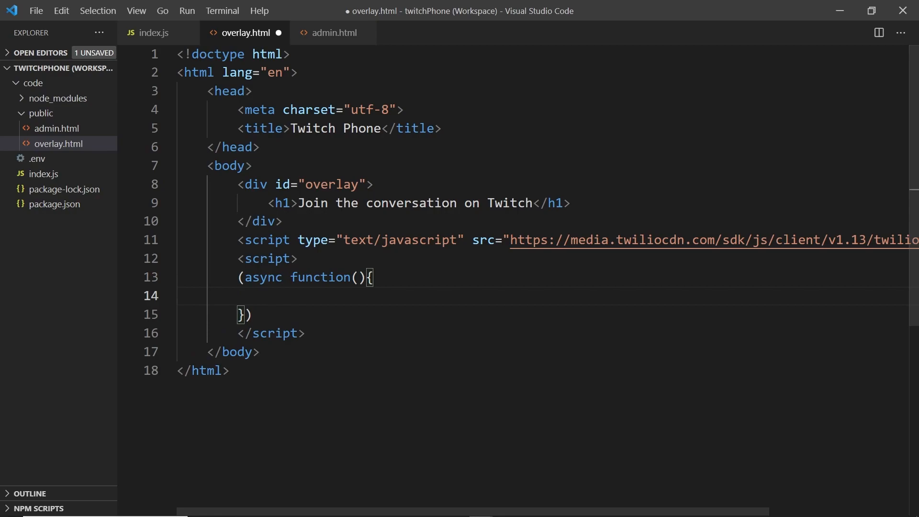
pyautogui.write("const response = await fetch('/token', {method: 'POST'});")
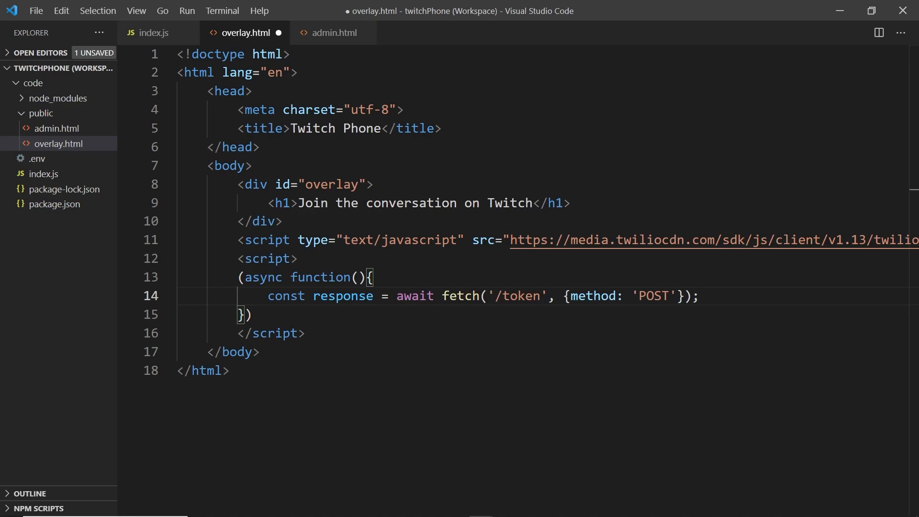
pyautogui.write('const data = await response.json();')
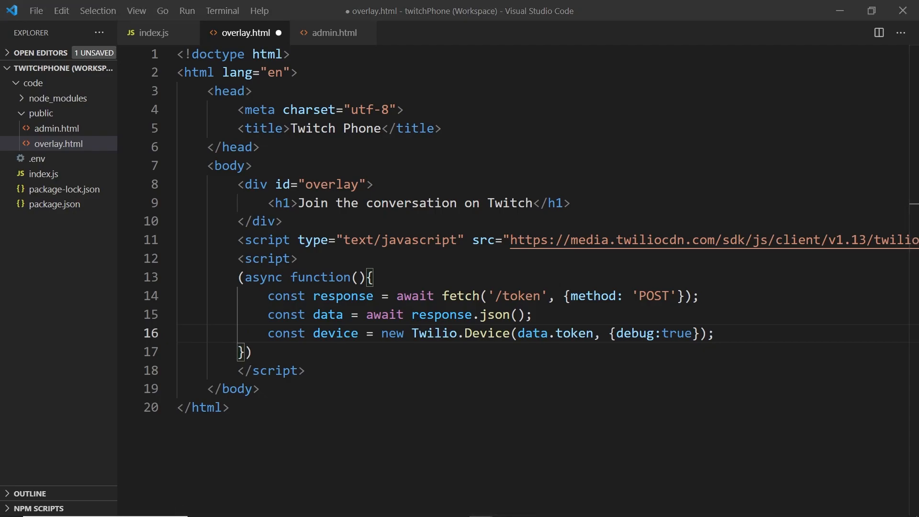
pyautogui.write('const websocket = new WebSocket(`wss://${window.location.host}`);')
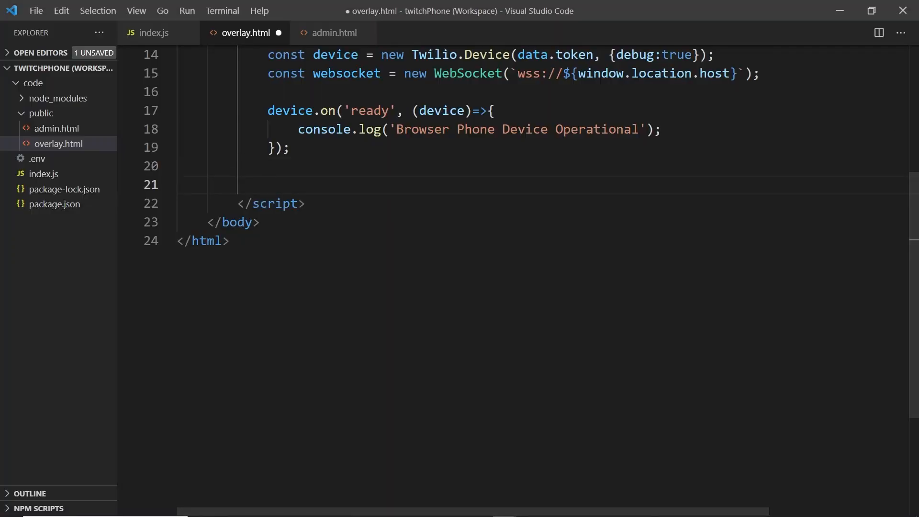
# Add websocket.onmessage with cases "answer" and "end" that handle pending call connections.
pyautogui.write('websocket.onmessage = (event) =>{')
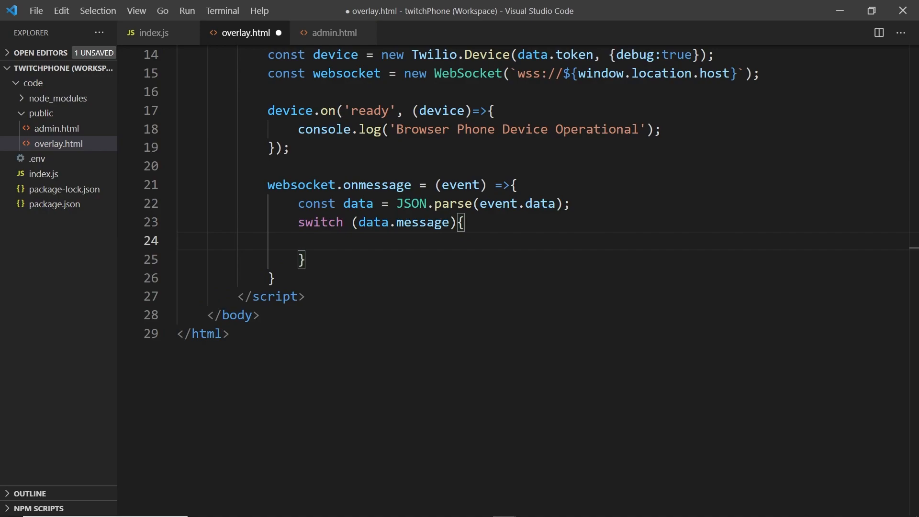
pyautogui.write('case "answer":')
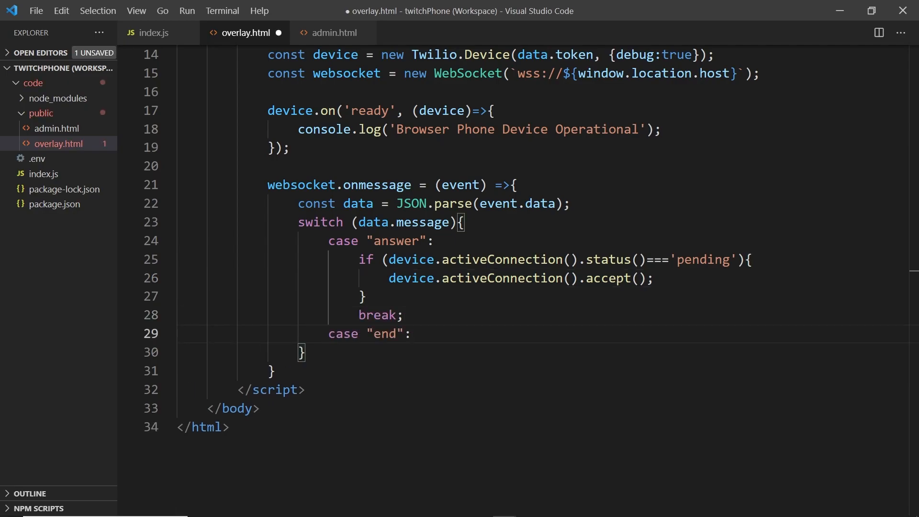
pyautogui.press('Enter')
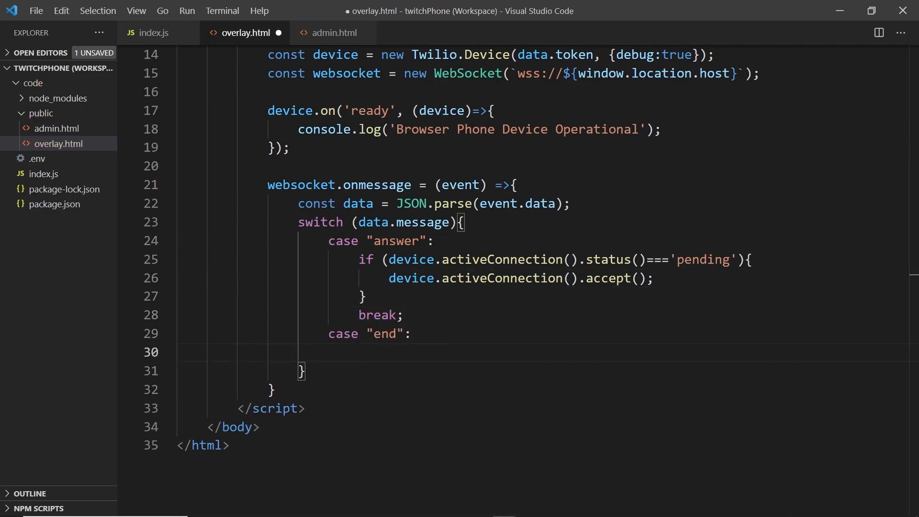
pyautogui.write("if (device.activeConnection().status()==='pending'){")
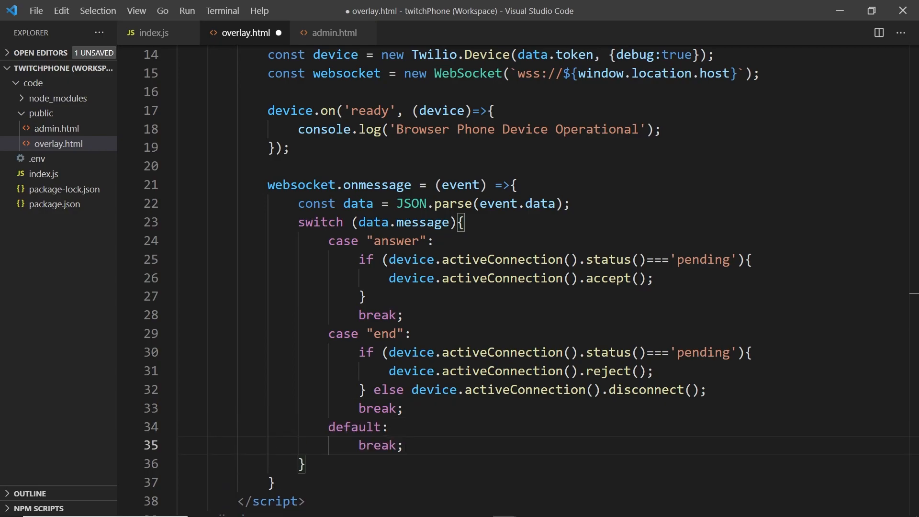
pyautogui.click(334, 32)
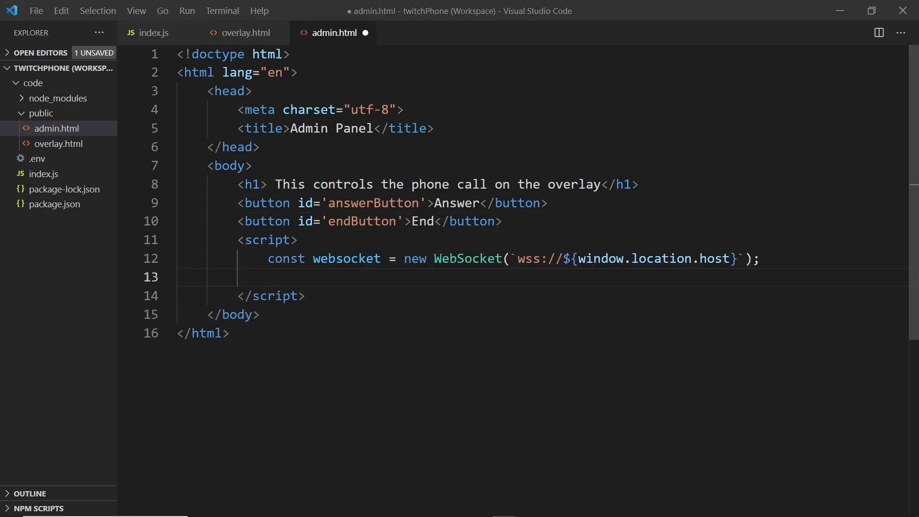
# Make answerButton and endButton send 'answer' and 'end' WebSocket messages on click, and save.
pyautogui.write("const answerBtn = document.getElementById('answerButton');")
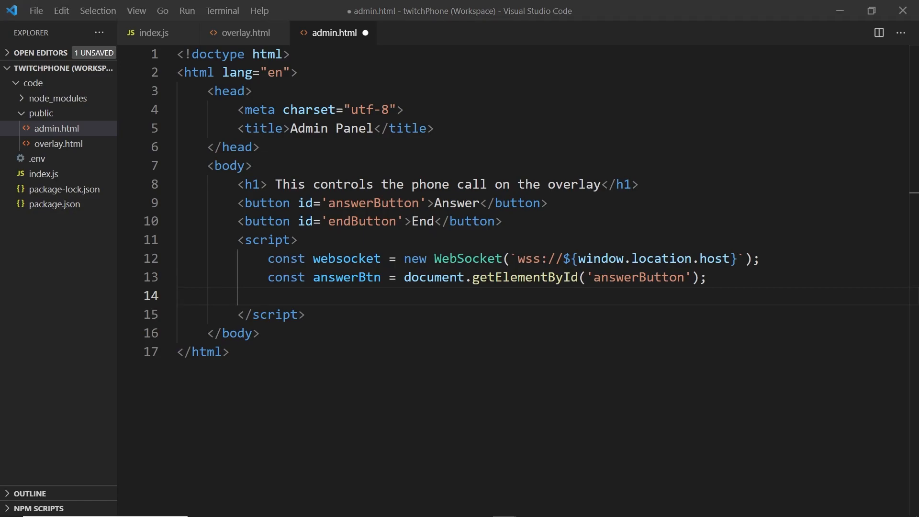
pyautogui.write("const endBtn = document.getElementById('endButton');")
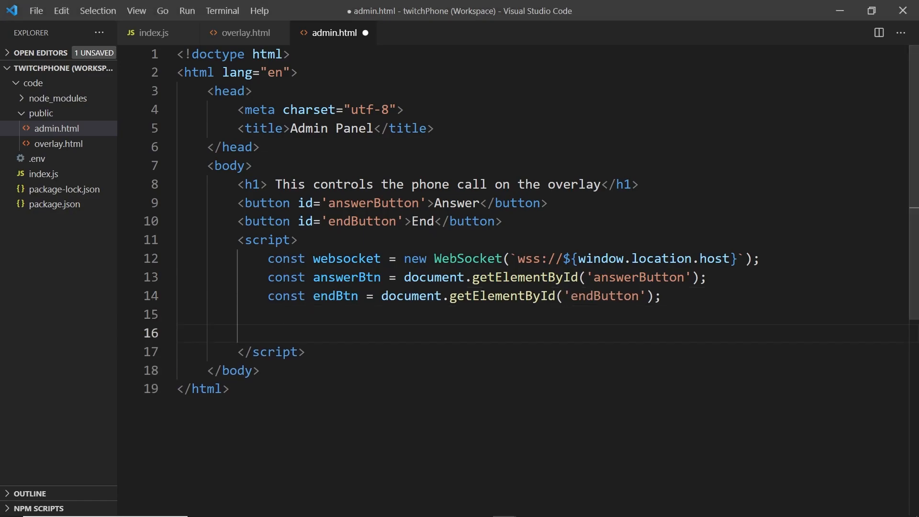
pyautogui.write("answerBtn.addEventListener('click',() =>{")
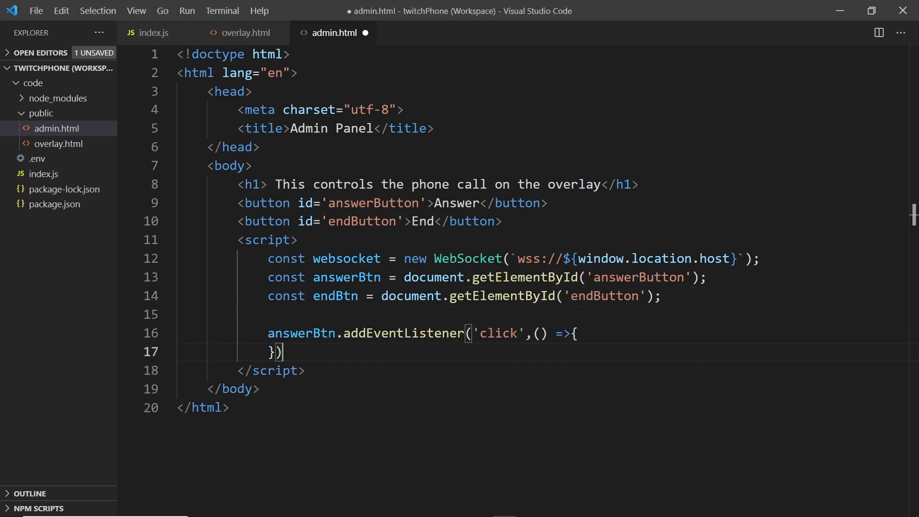
pyautogui.write(';')
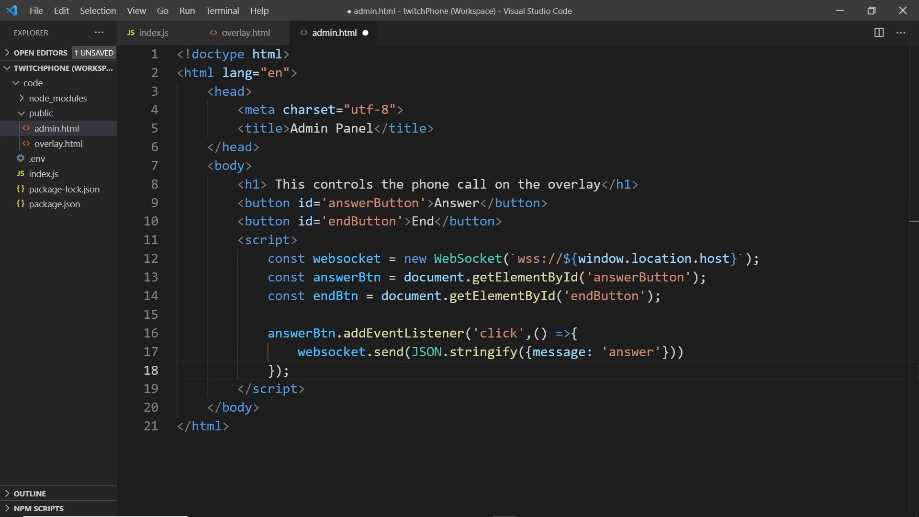
pyautogui.write("endBtn.addEventListener('click',()=>{")
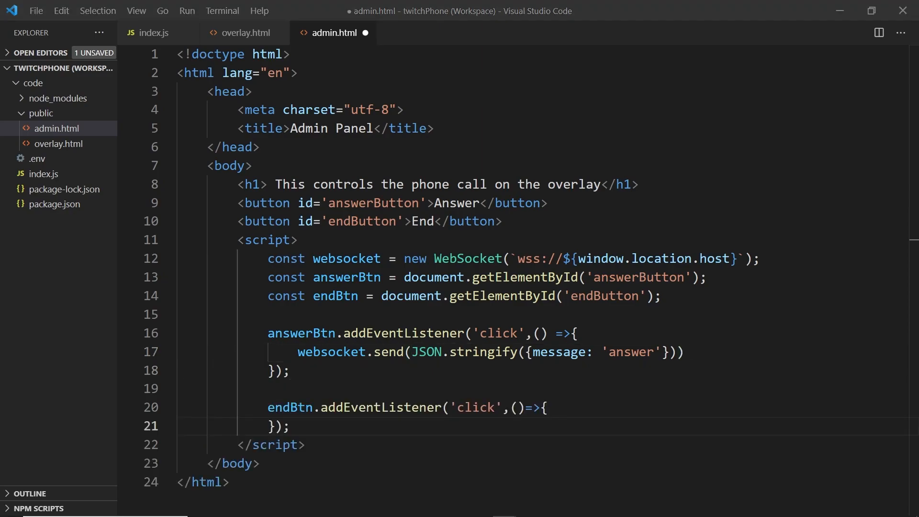
pyautogui.write("websocket.send(JSON.stringify({message: 'end'}));")
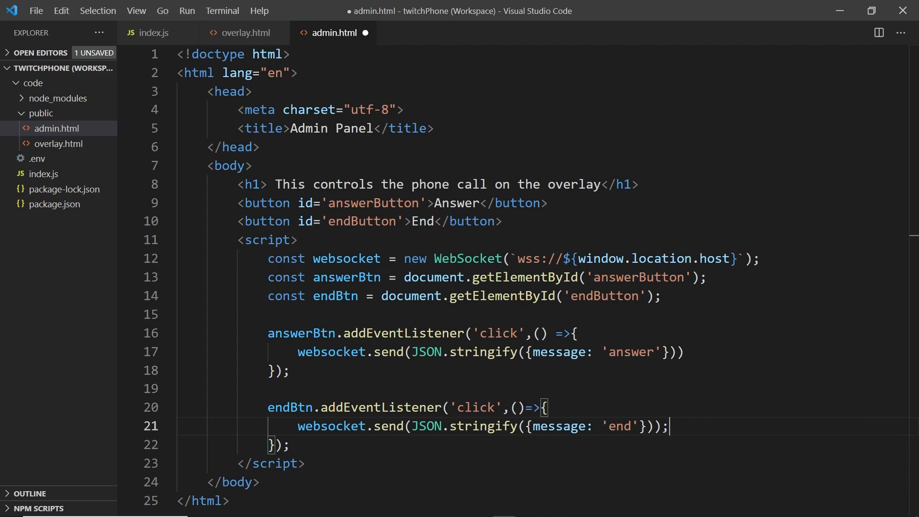
pyautogui.press('ctrl+s')
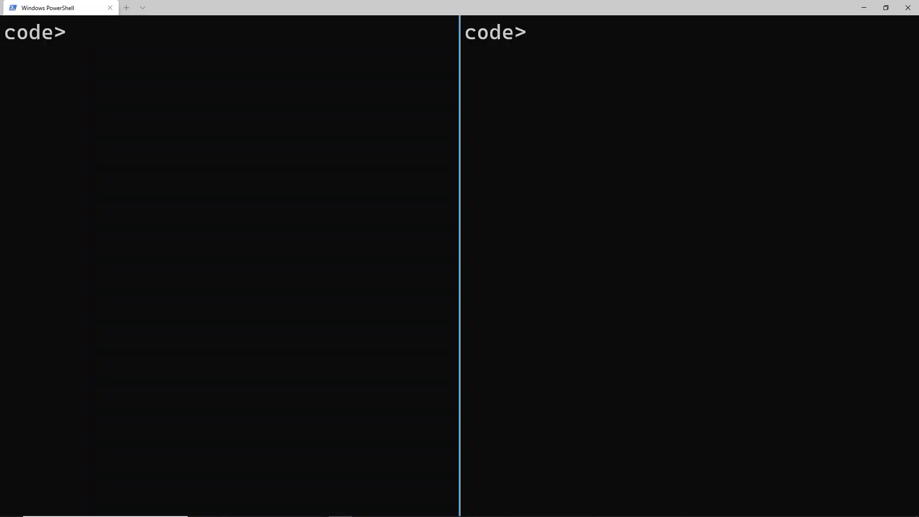
pyautogui.write('node')
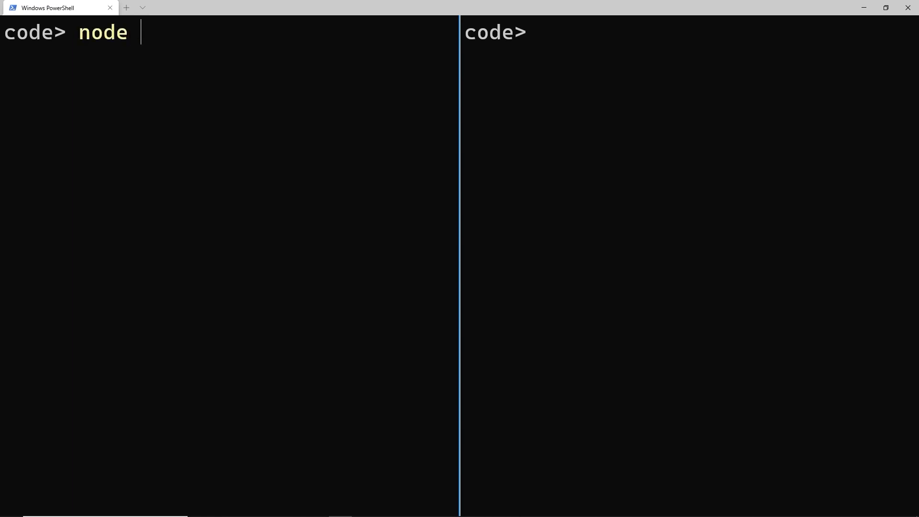
pyautogui.write('index.js')
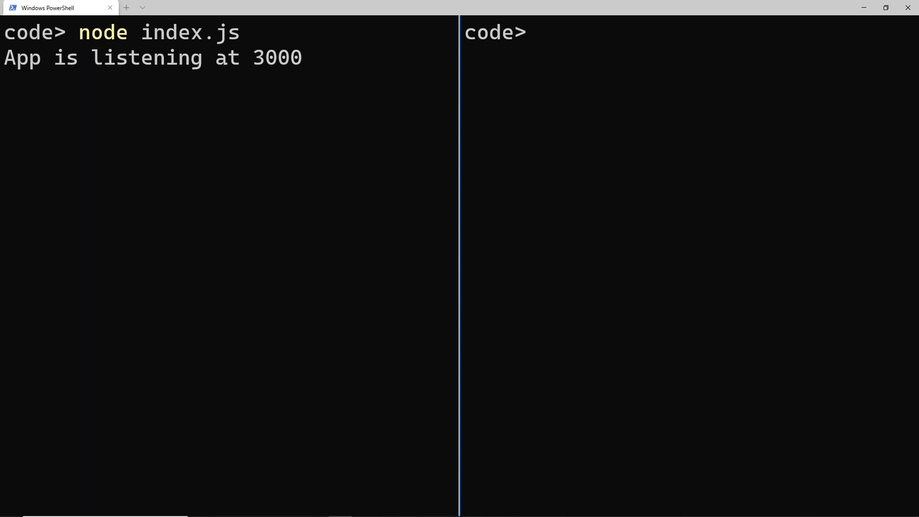
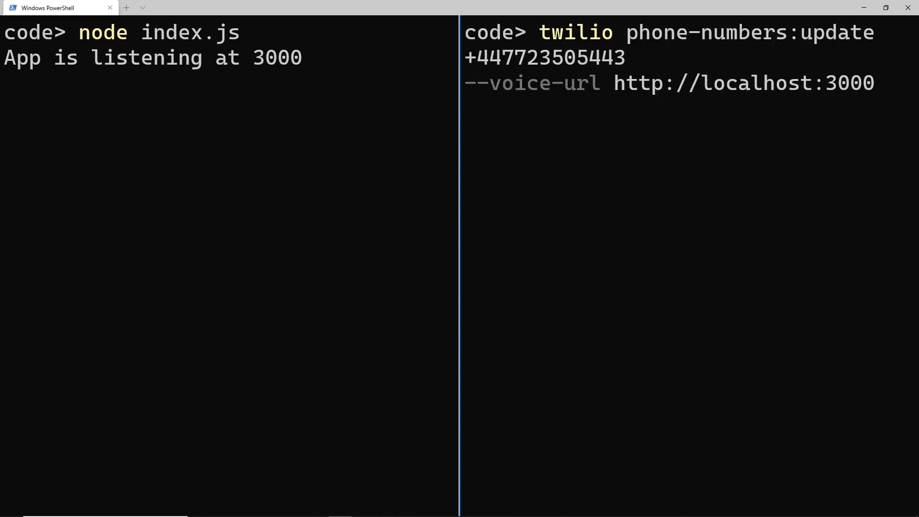
pyautogui.press('Return')
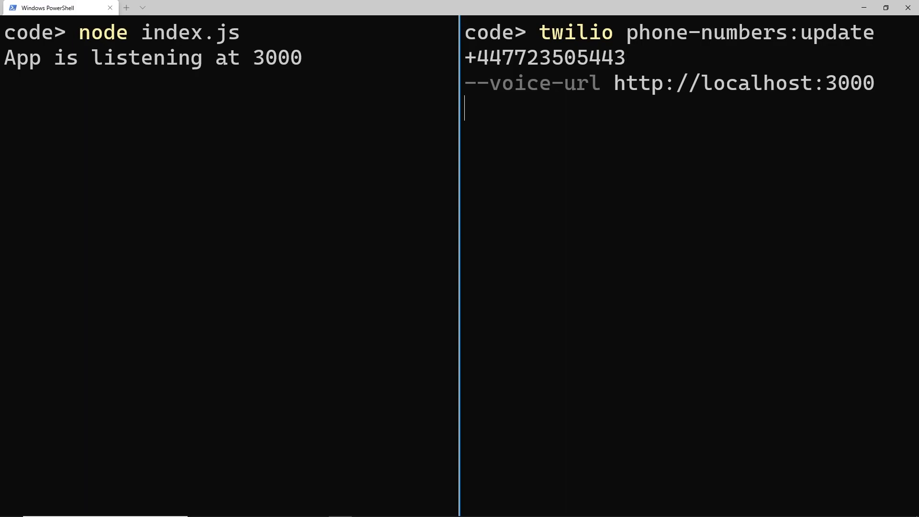
pyautogui.press('Return')
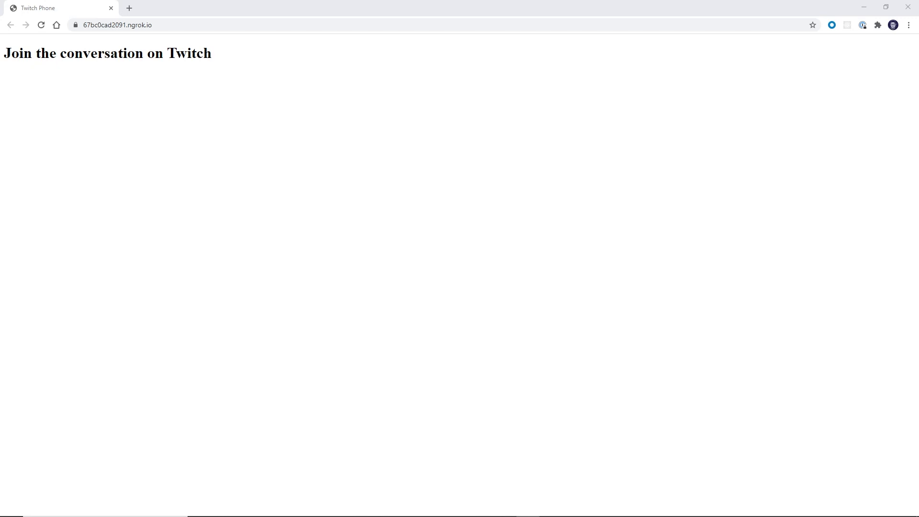
# Allow microphone and sound for the overlay site, reload it, and end the admin-panel call.
pyautogui.click(76, 26)
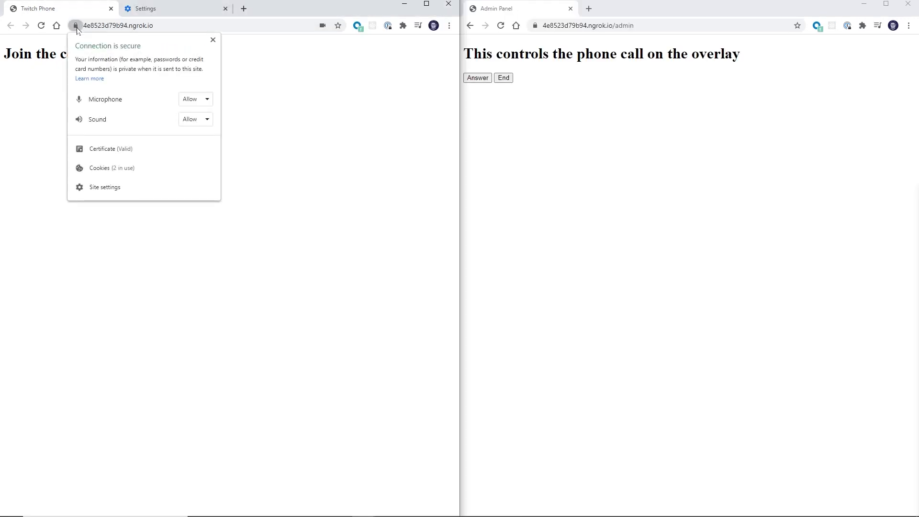
pyautogui.click(194, 99)
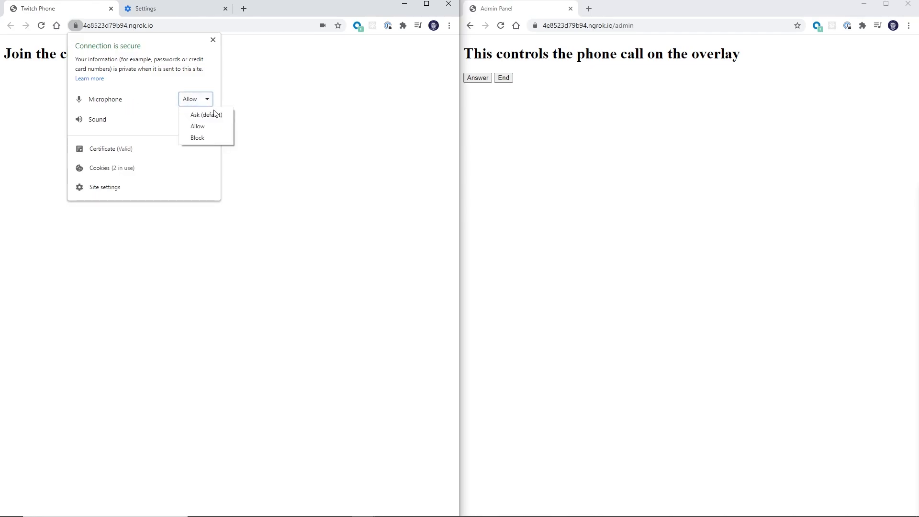
pyautogui.click(195, 119)
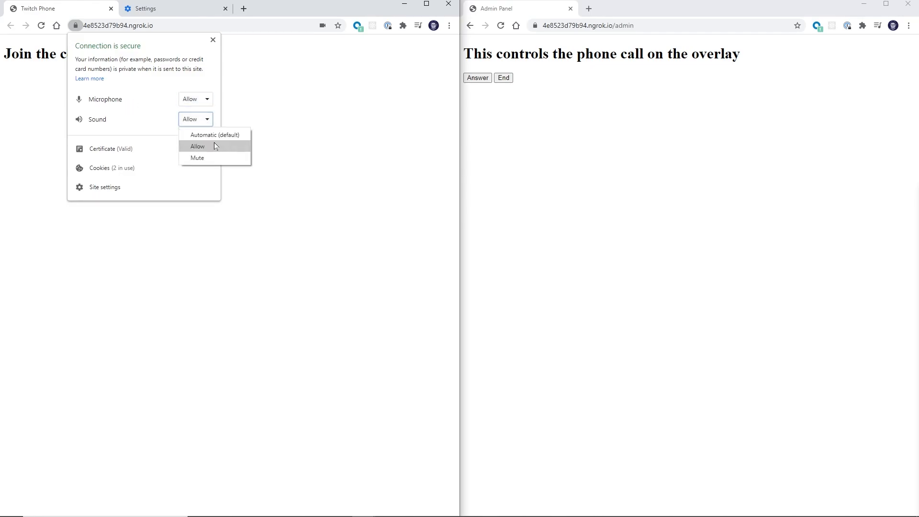
pyautogui.click(198, 146)
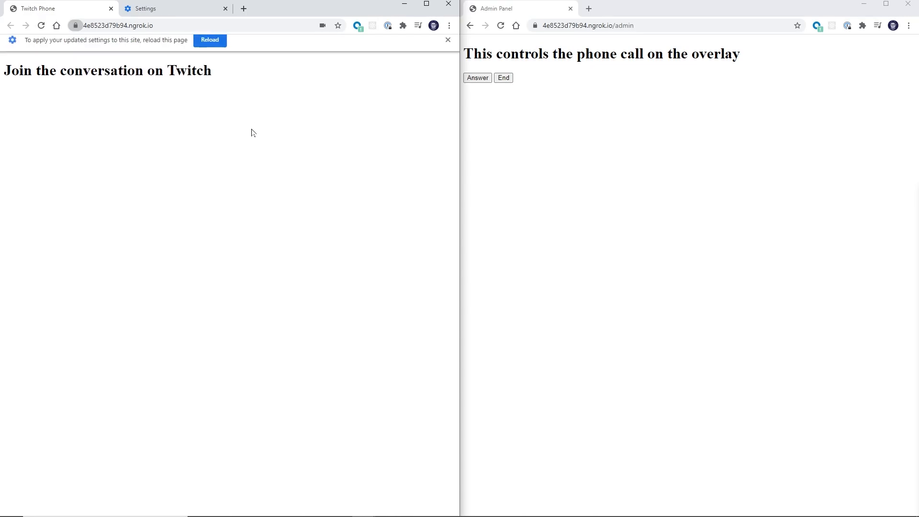
pyautogui.click(209, 39)
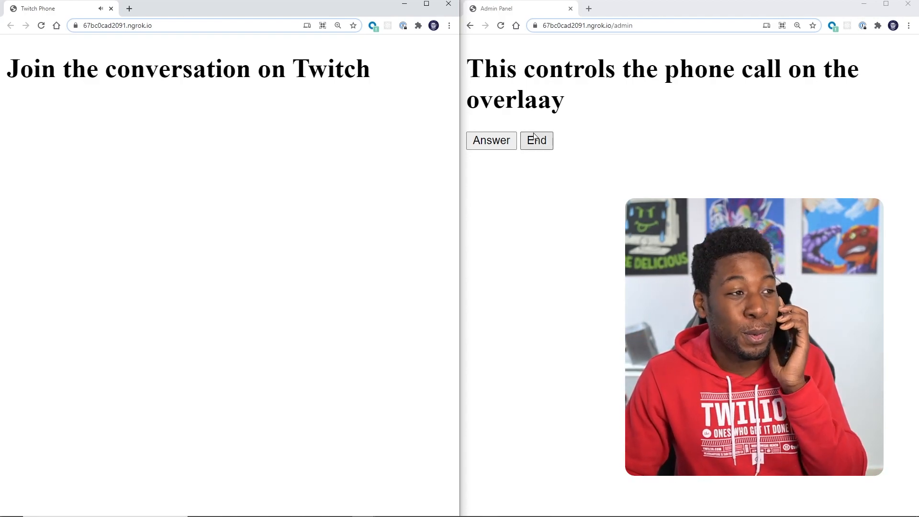
pyautogui.click(491, 141)
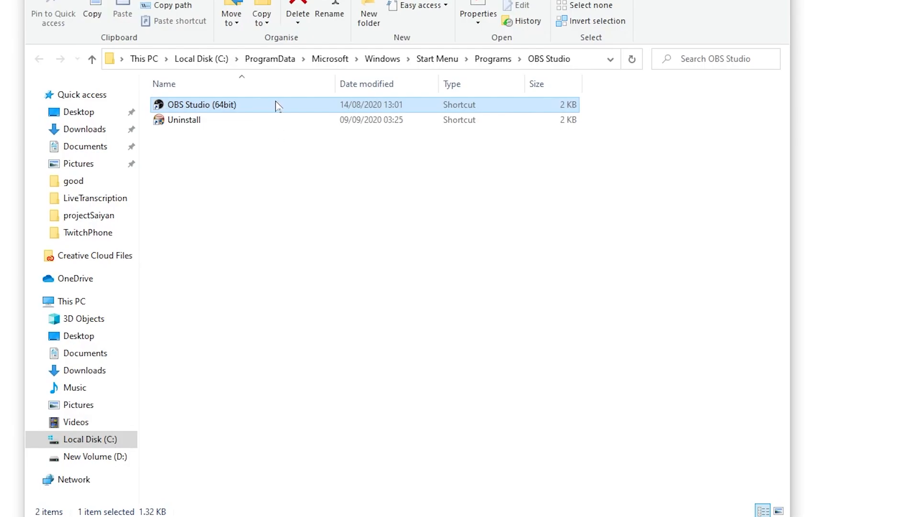
# Launch OBS Studio (64bit) from its Start Menu Programs shortcut.
pyautogui.rightClick(201, 104)
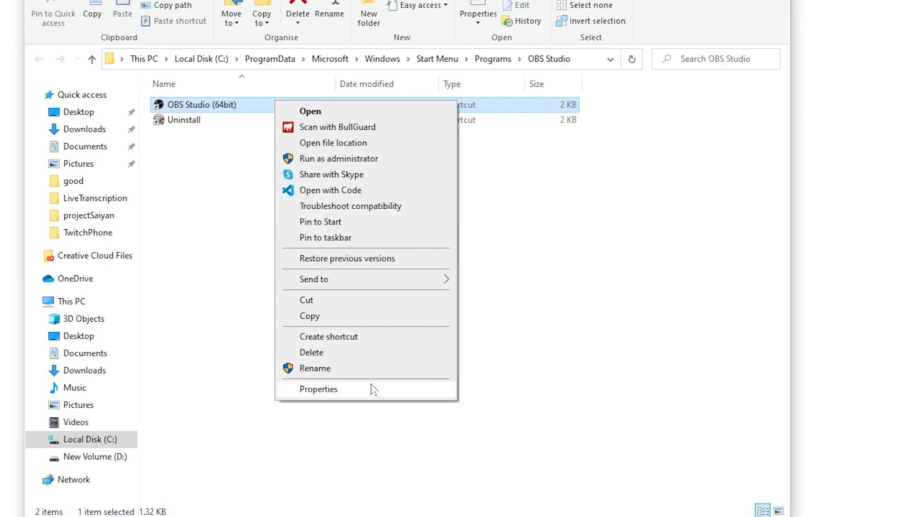
pyautogui.click(318, 388)
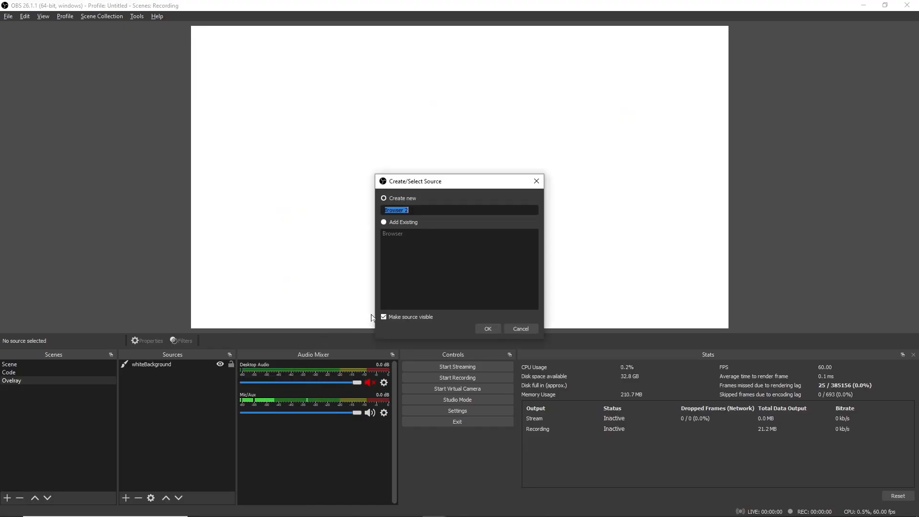
# Name the new browser source phoneOverlay, set height 1080, and select the URL for replacing.
pyautogui.write('phoneOverlay')
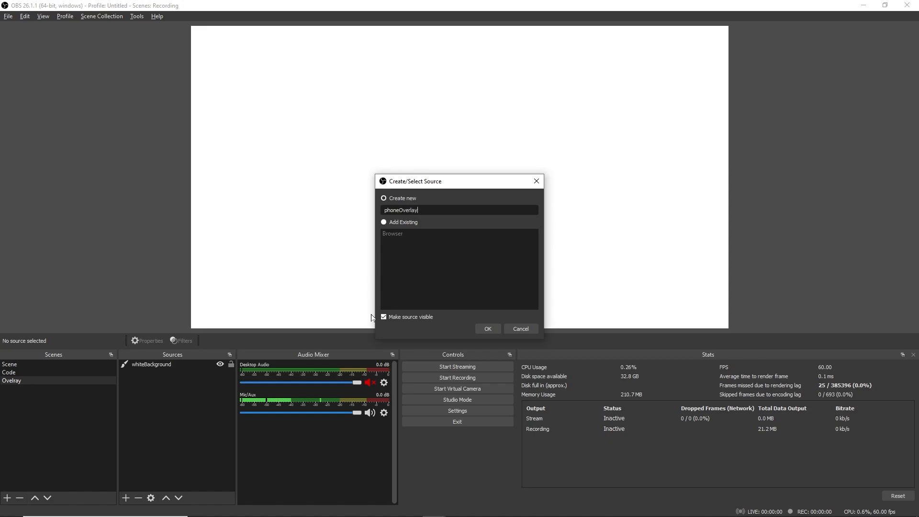
pyautogui.click(487, 328)
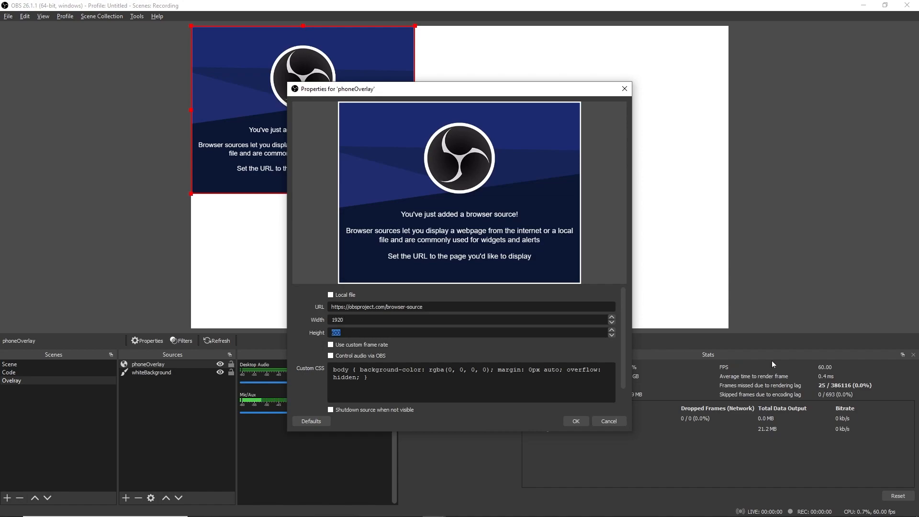
pyautogui.write('1080')
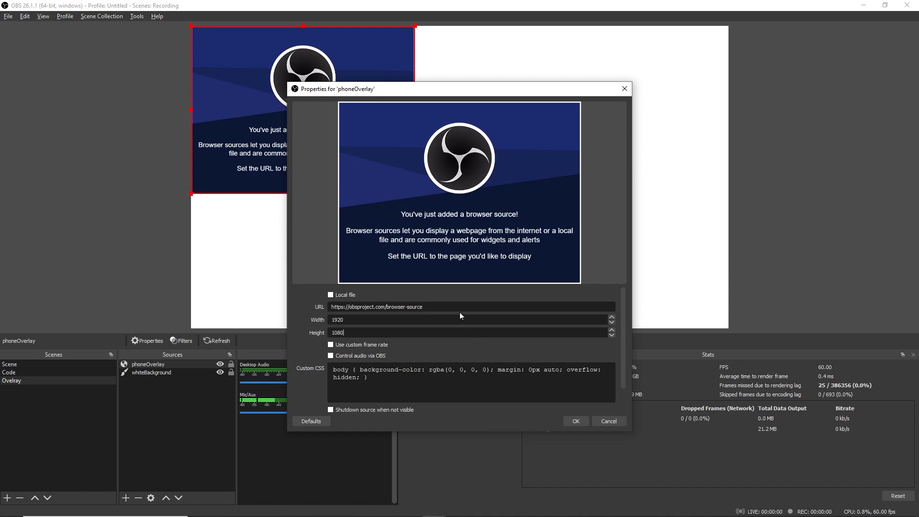
pyautogui.tripleClick(376, 306)
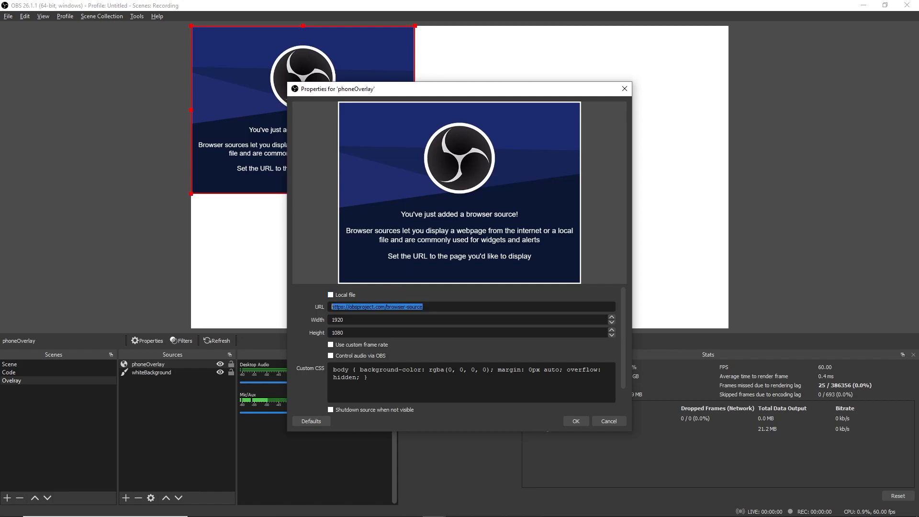